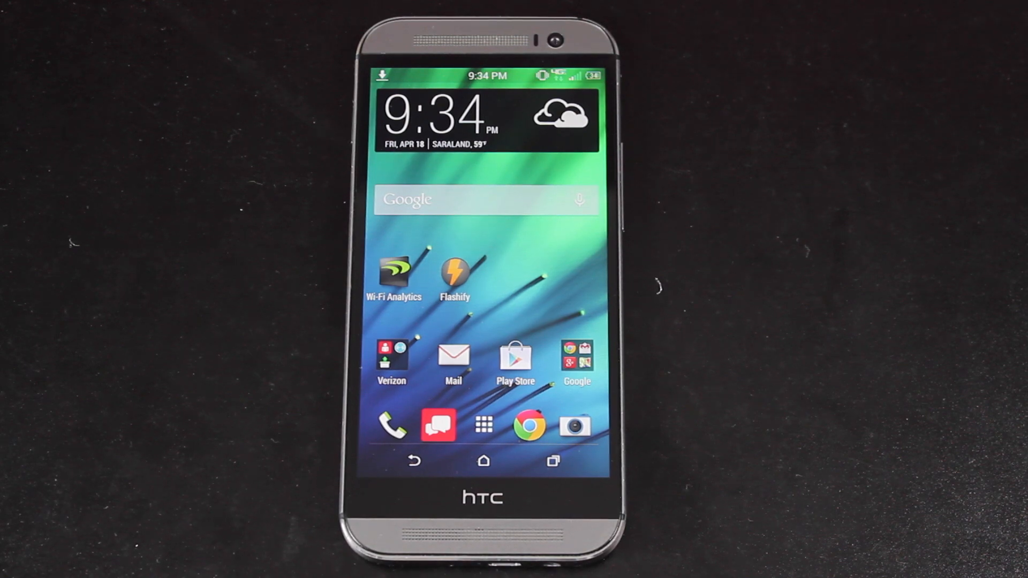
Open Settings and go to the About page with software, network and phone identity info
{"action": "left_click", "coordinate": [483, 425]}
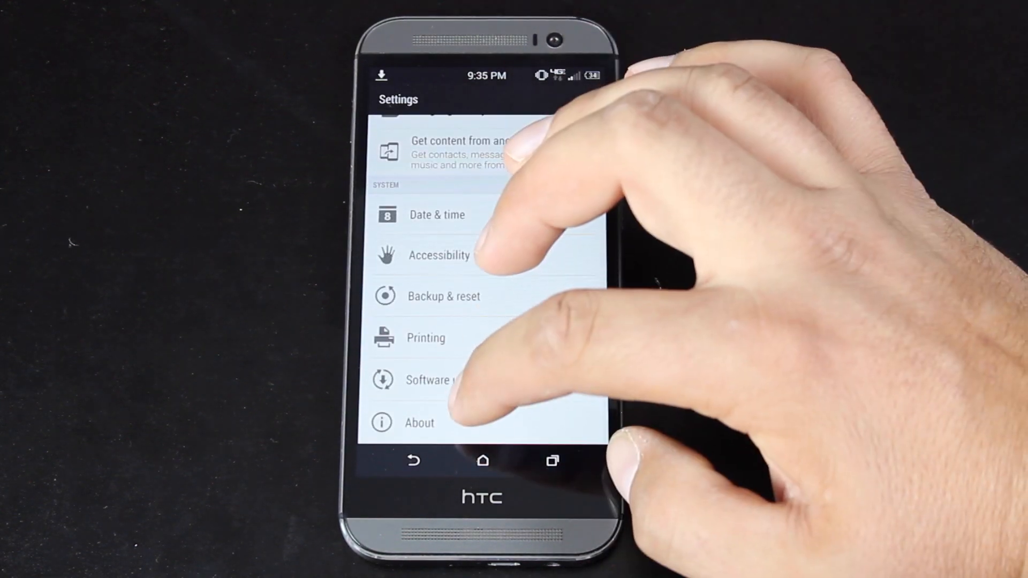
{"action": "left_click", "coordinate": [418, 422]}
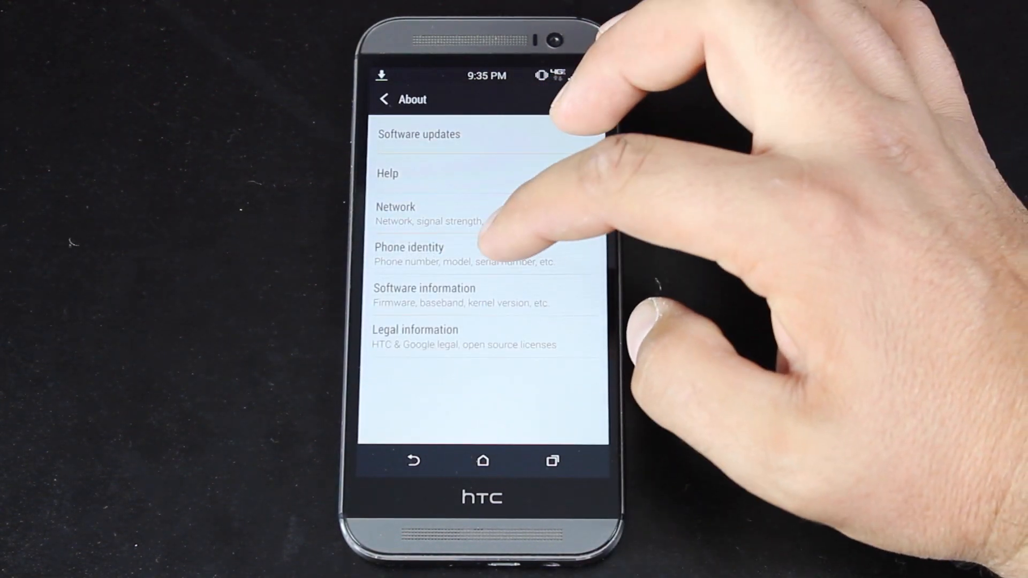
{"action": "left_click", "coordinate": [424, 295]}
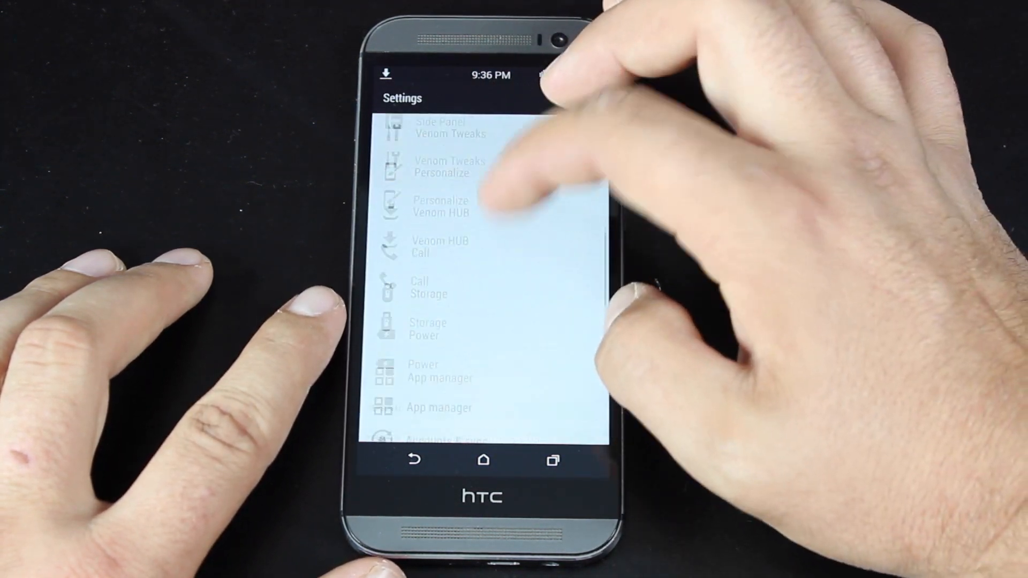
Scroll past Venom Tweaks and Venom HUB to open the Power page showing 34% battery
{"action": "scroll", "scroll_direction": "down", "scroll_amount": 3}
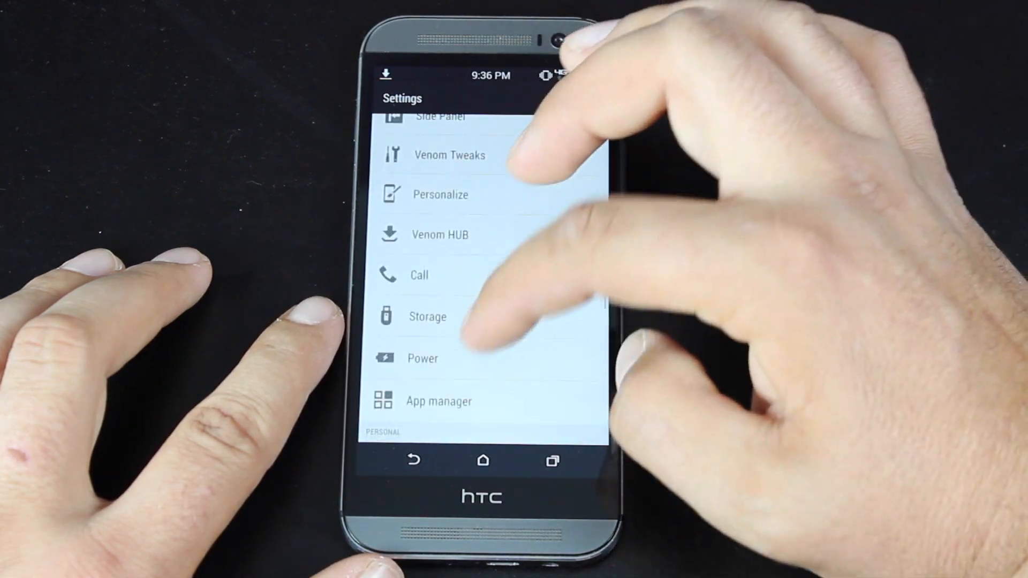
{"action": "left_click", "coordinate": [422, 358]}
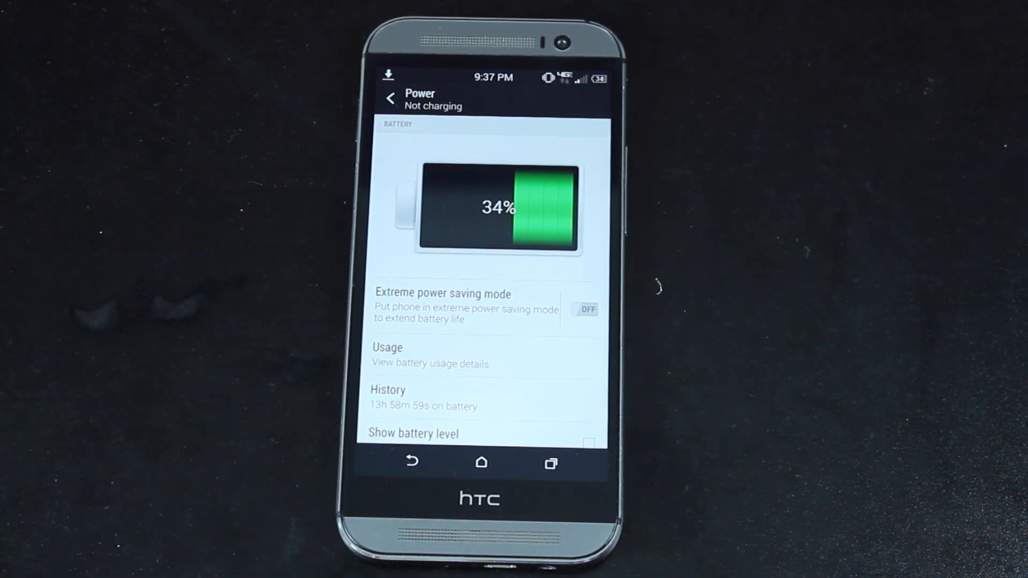
{"action": "mouse_move", "coordinate": [53, 275]}
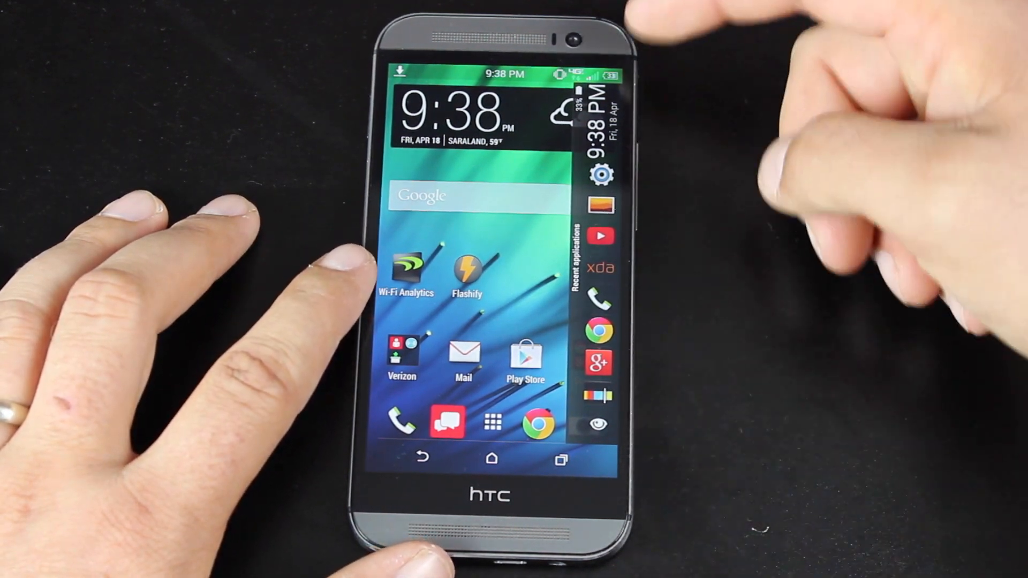
{"action": "mouse_move", "coordinate": [820, 262]}
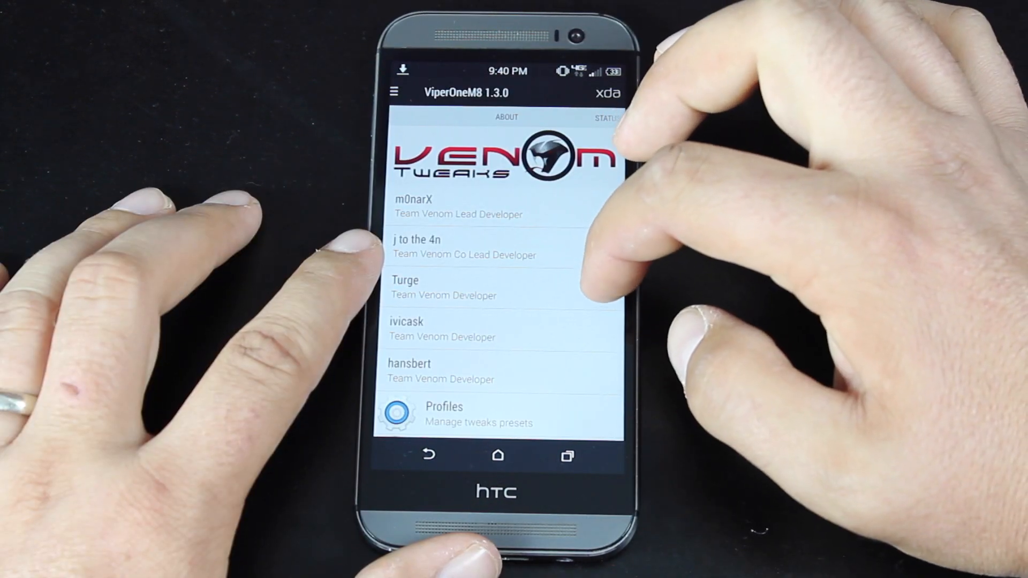
Switch Venom Tweaks to the Status Bar tab and browse its signal, battery, clock and traffic options
{"action": "left_click", "coordinate": [506, 118]}
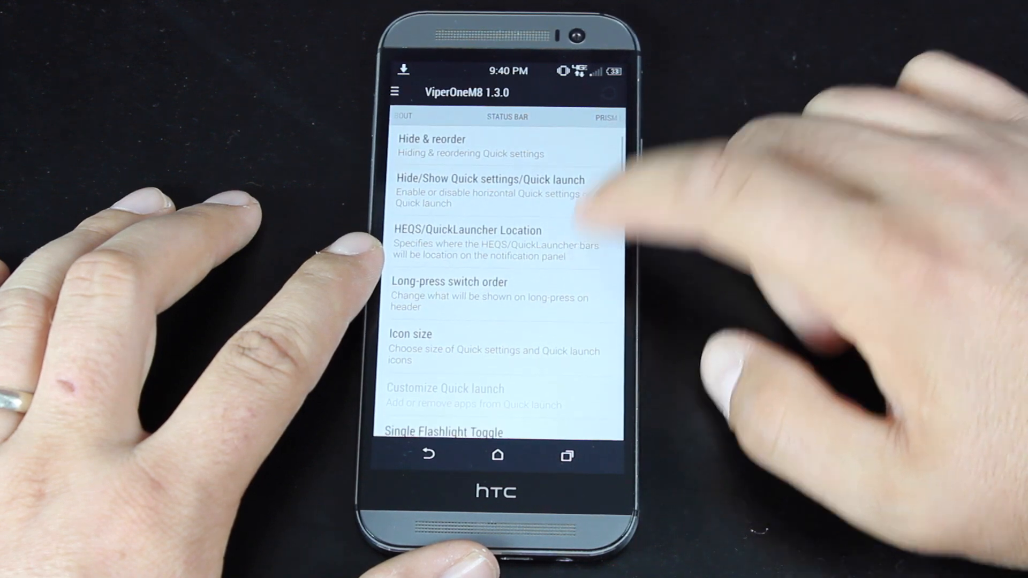
{"action": "scroll", "scroll_direction": "down", "scroll_amount": 3}
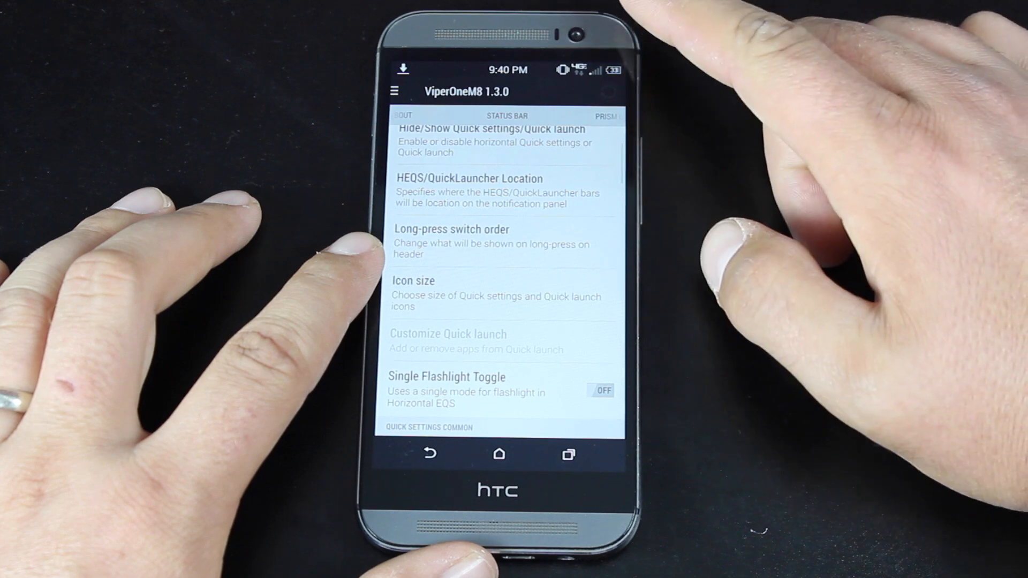
{"action": "scroll", "scroll_direction": "down", "scroll_amount": 3}
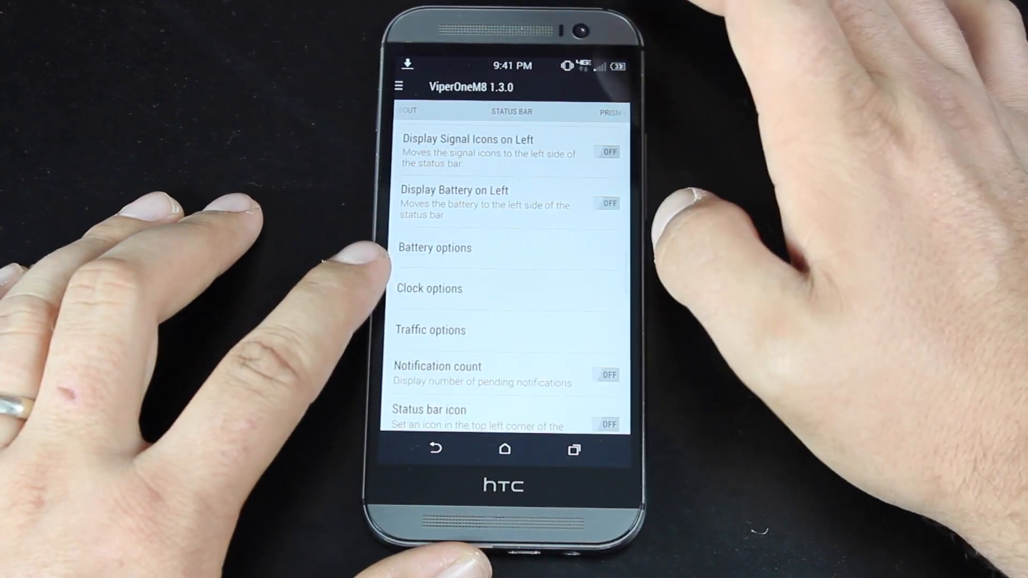
Set the status bar Battery text style to Hide text
{"action": "left_click", "coordinate": [434, 247]}
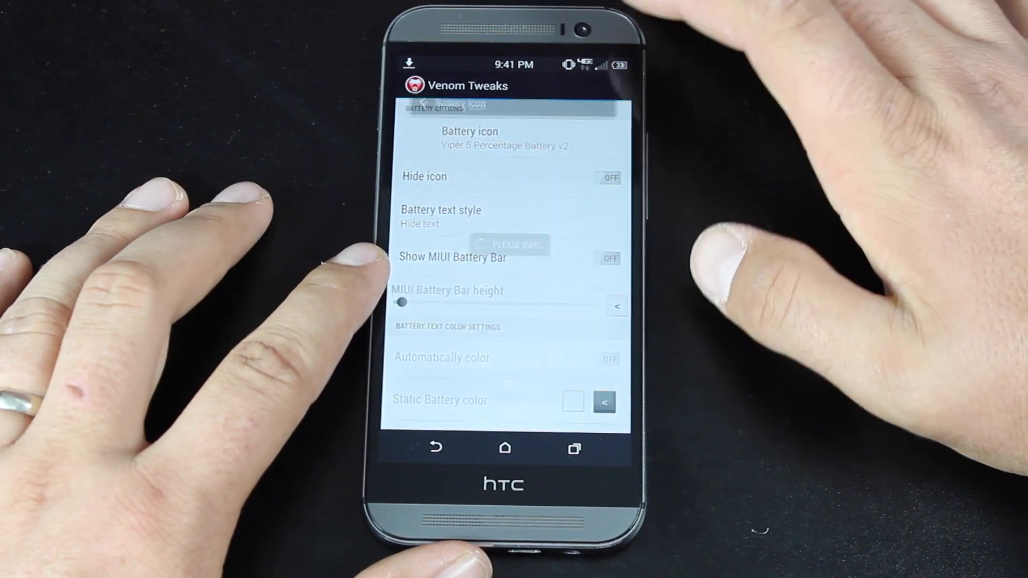
{"action": "left_click", "coordinate": [441, 209]}
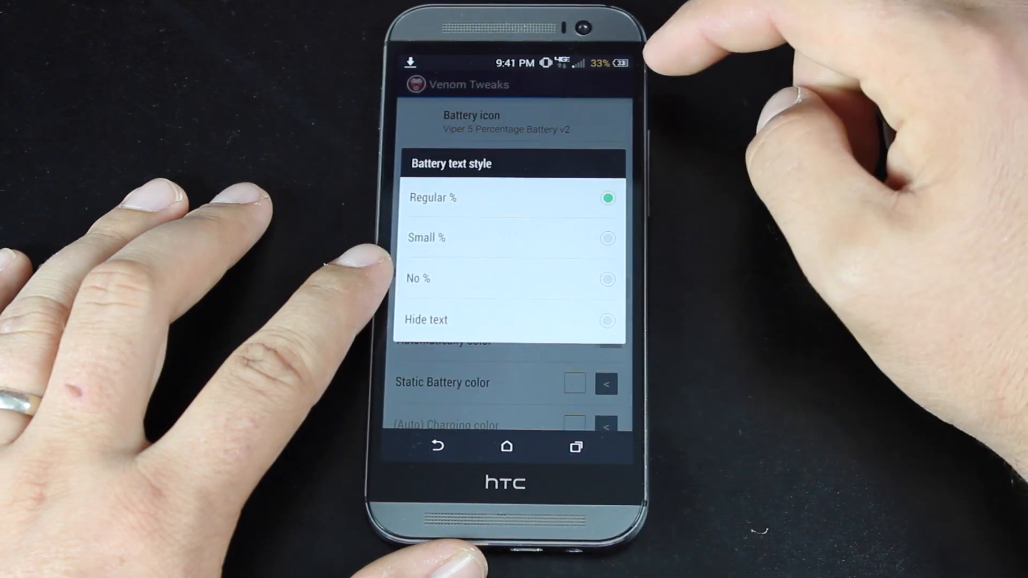
{"action": "left_click", "coordinate": [426, 321]}
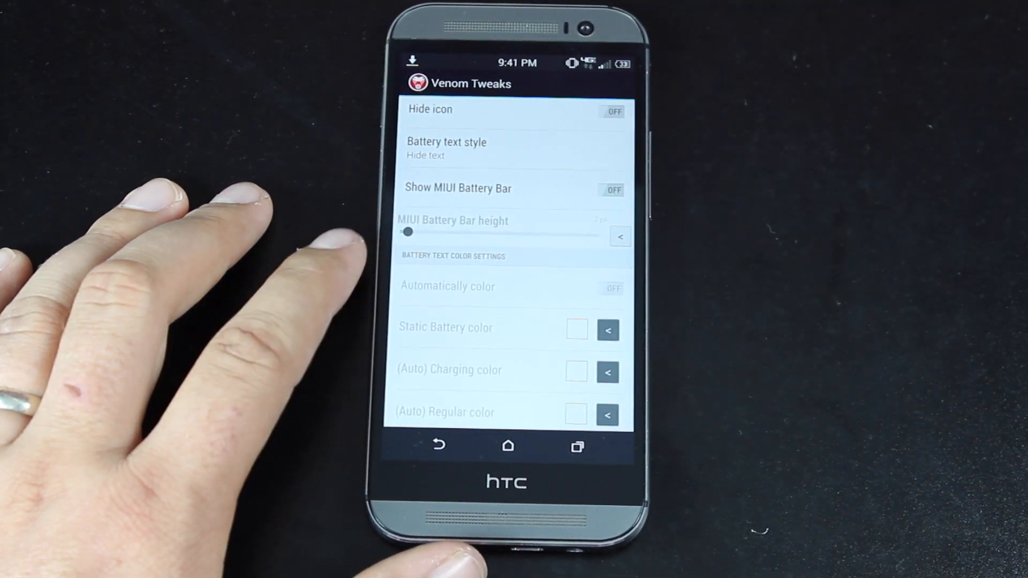
Set the status bar clock to the Center clock style
{"action": "scroll", "scroll_direction": "down", "scroll_amount": 3}
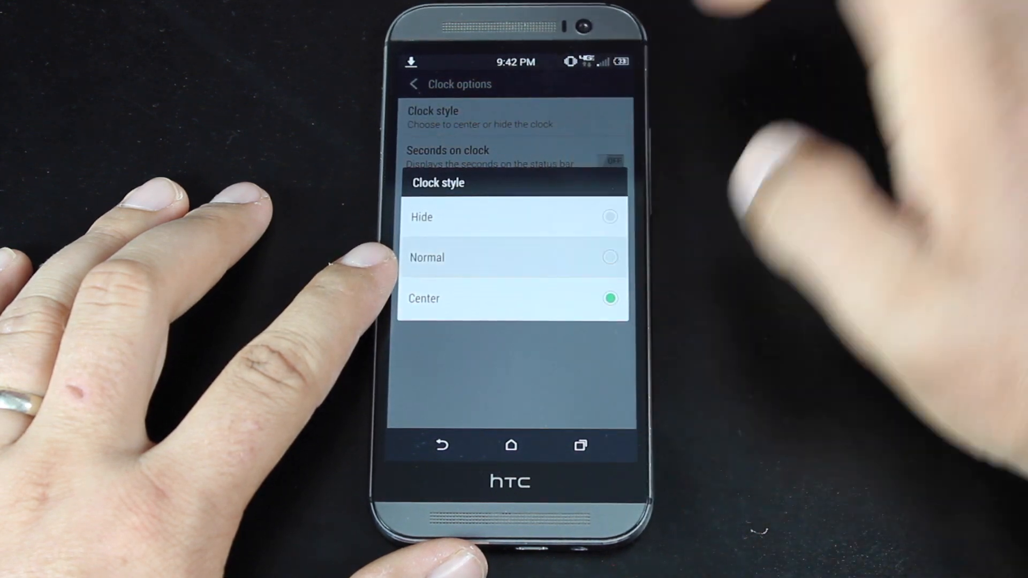
{"action": "left_click", "coordinate": [513, 257]}
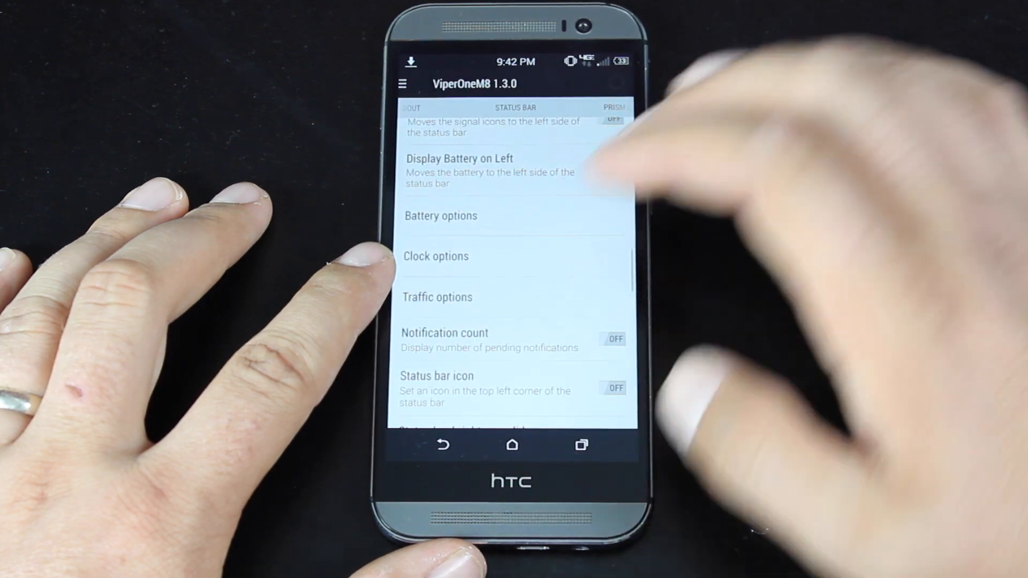
{"action": "scroll", "scroll_direction": "down", "scroll_amount": 3}
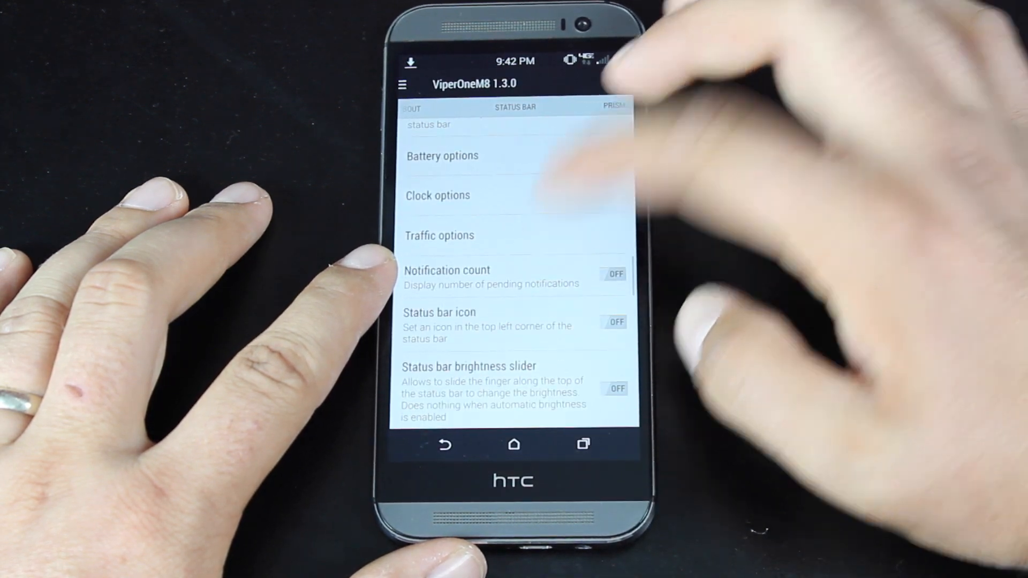
{"action": "left_click", "coordinate": [439, 235]}
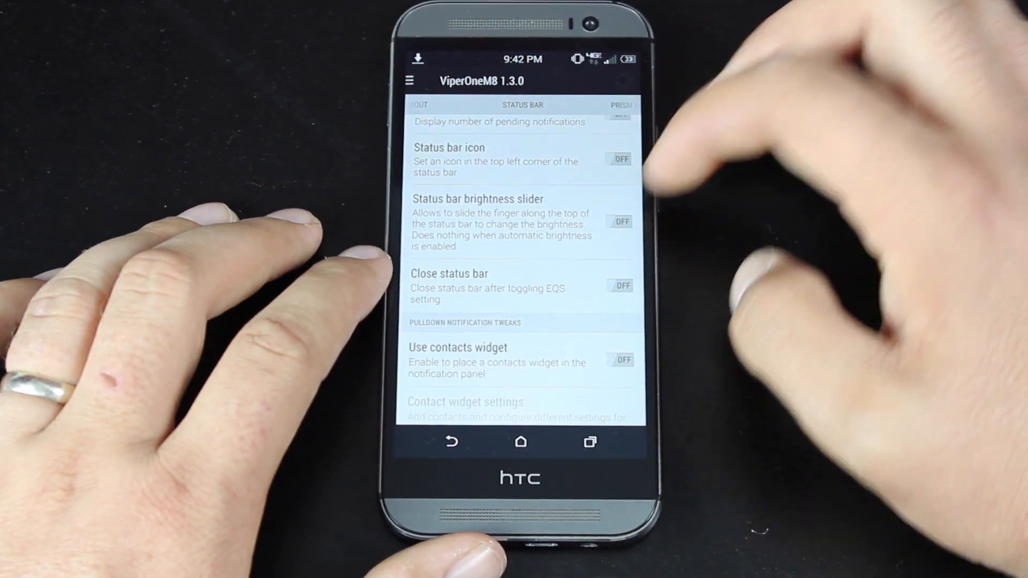
Preview the notification panel dimming and confirm the custom carrier label
{"action": "left_click", "coordinate": [619, 222]}
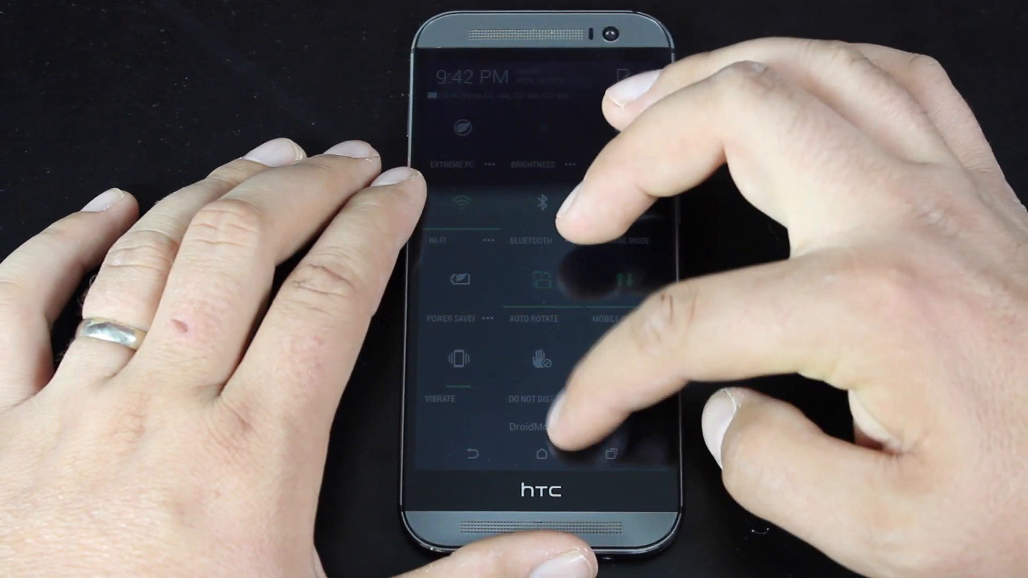
{"action": "left_click", "coordinate": [531, 426]}
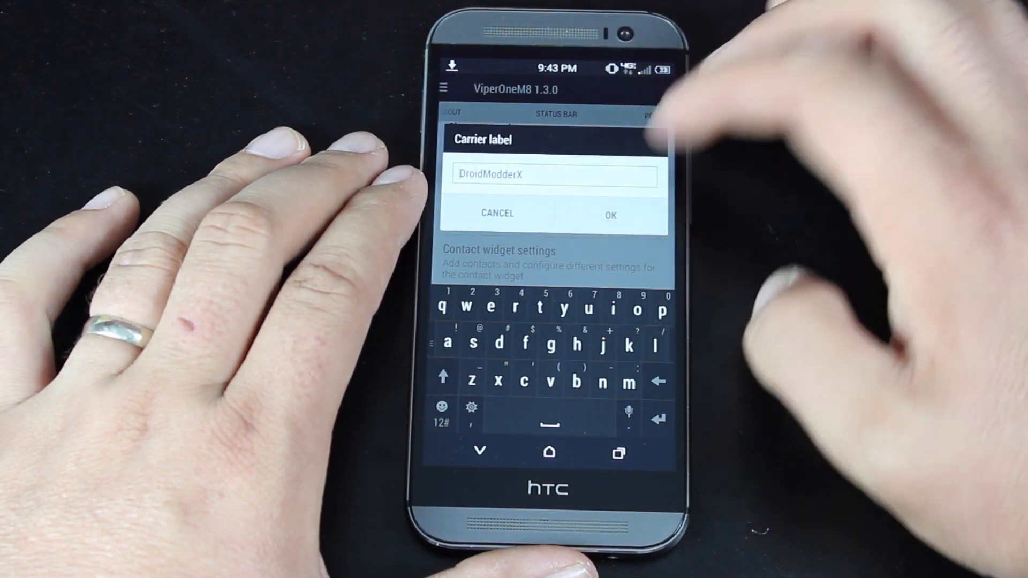
{"action": "left_click", "coordinate": [609, 213]}
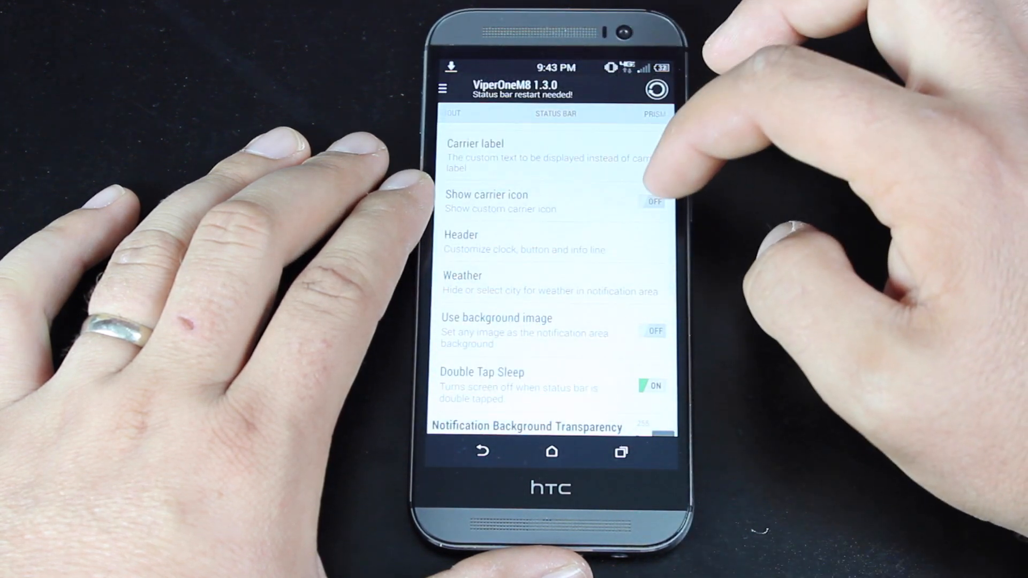
{"action": "scroll", "scroll_direction": "down", "scroll_amount": 3}
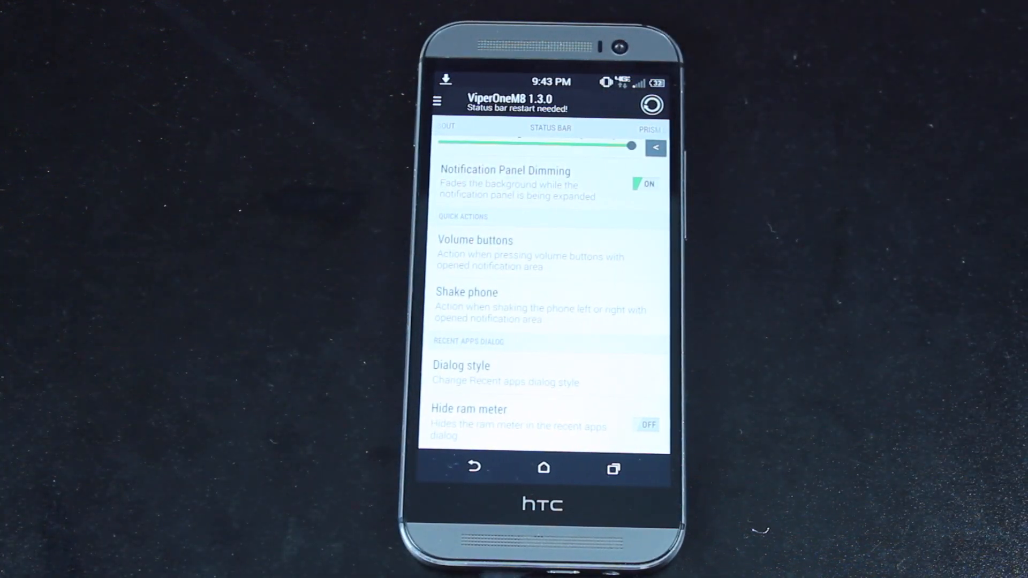
Review Quick actions and Recent apps dialog settings, reaching the Prism Launcher tab
{"action": "left_click", "coordinate": [475, 252]}
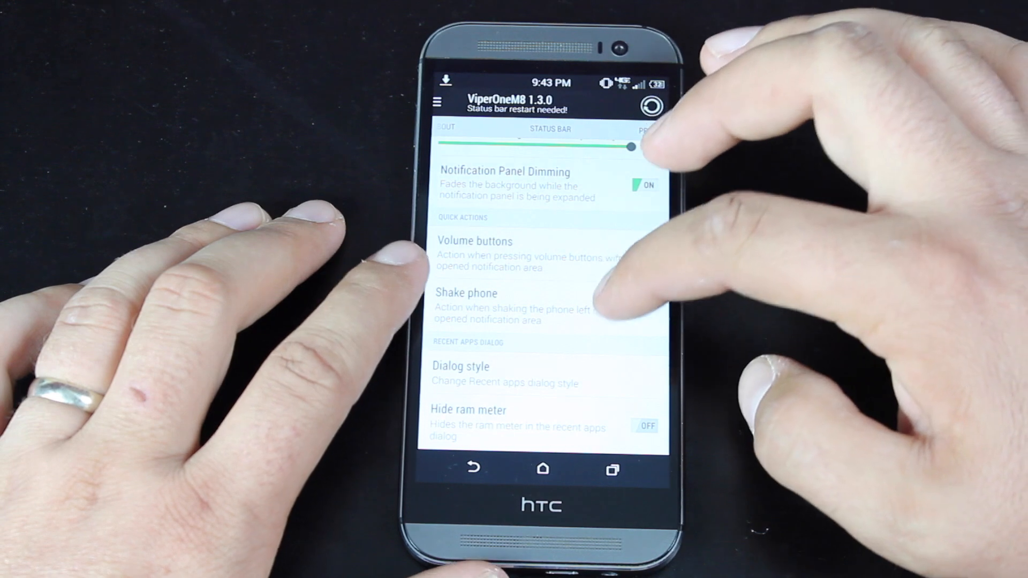
{"action": "left_click", "coordinate": [466, 293]}
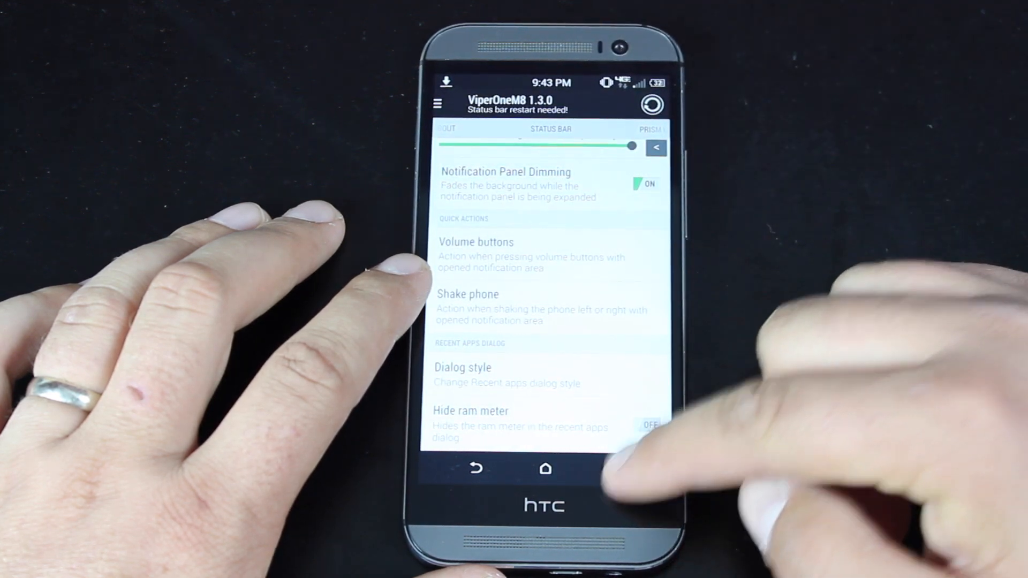
{"action": "left_click", "coordinate": [615, 468]}
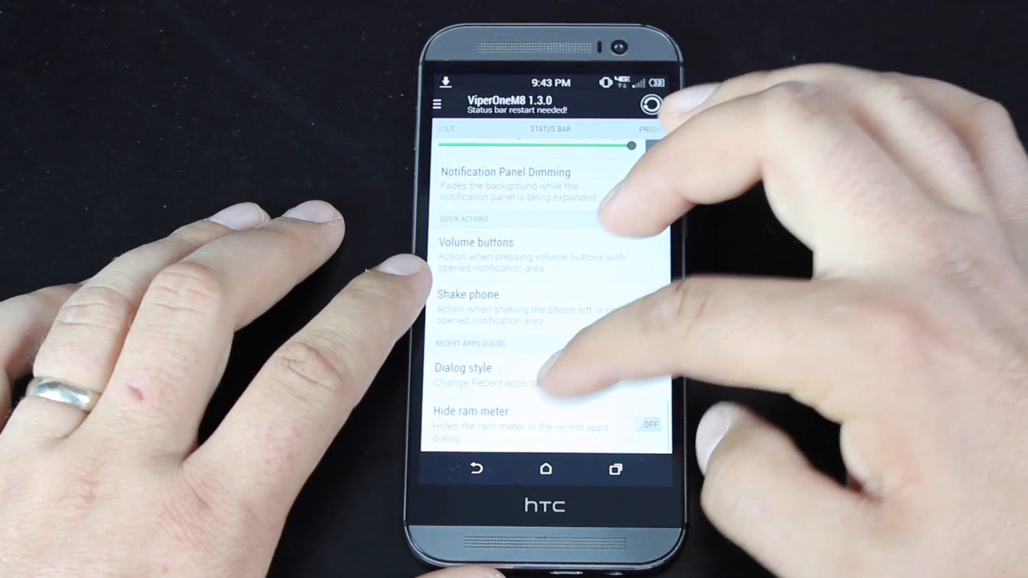
{"action": "left_click", "coordinate": [648, 183]}
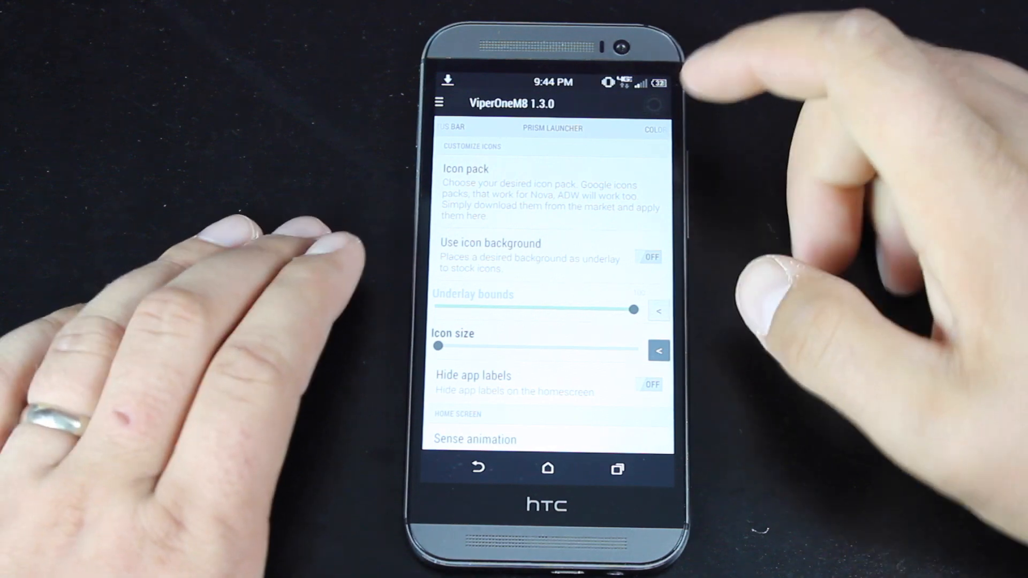
{"action": "scroll", "scroll_direction": "down", "scroll_amount": 3}
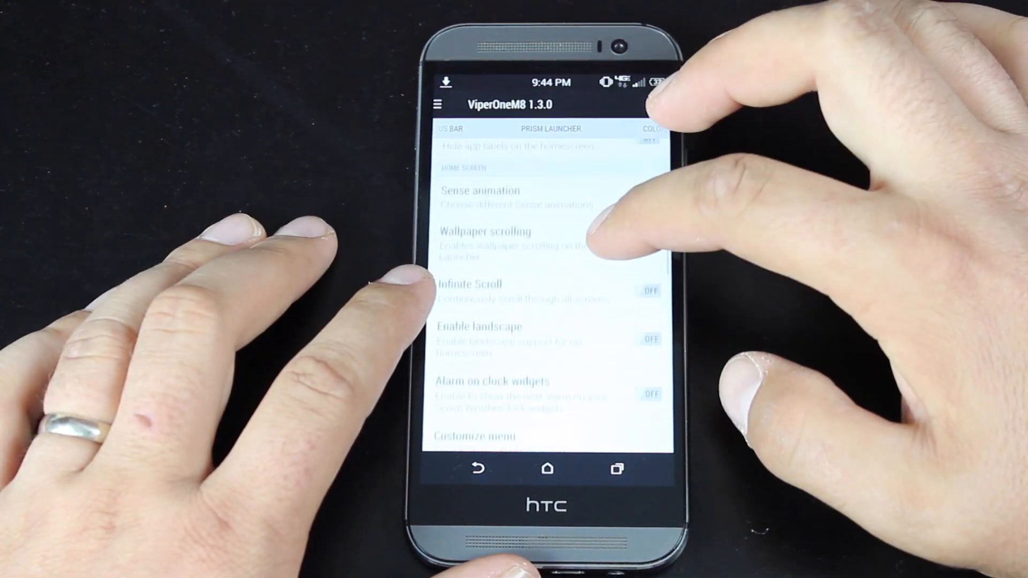
Scroll the Prism Launcher tab from Home Screen options down to the Application Drawer section
{"action": "scroll", "scroll_direction": "down", "scroll_amount": 3}
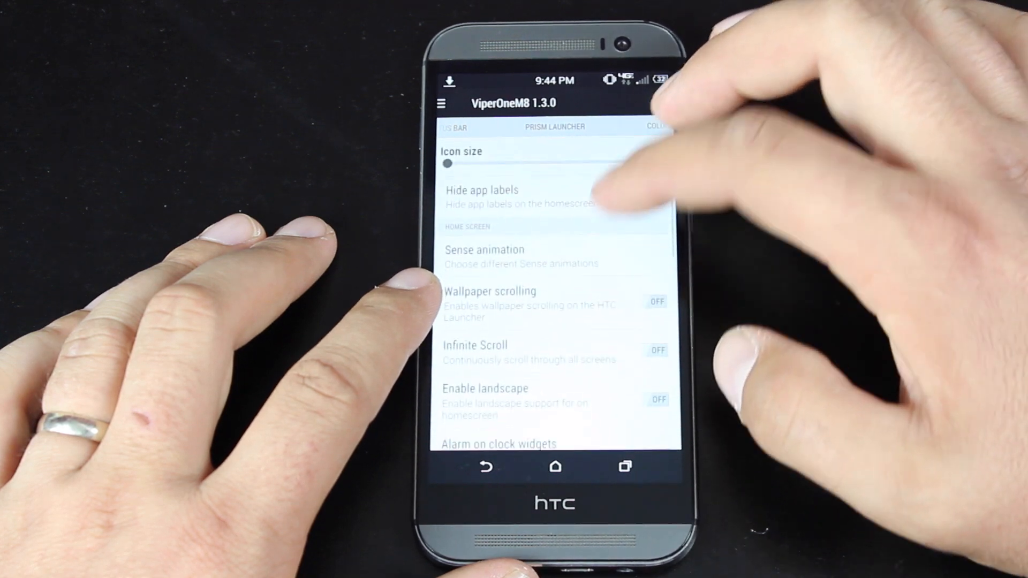
{"action": "scroll", "scroll_direction": "down", "scroll_amount": 3}
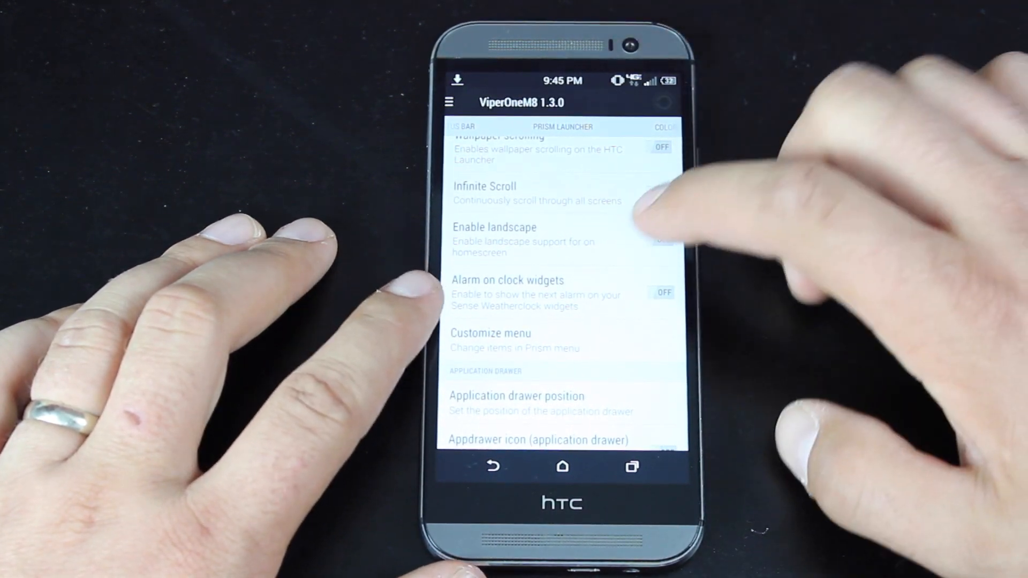
{"action": "scroll", "scroll_direction": "down", "scroll_amount": 3}
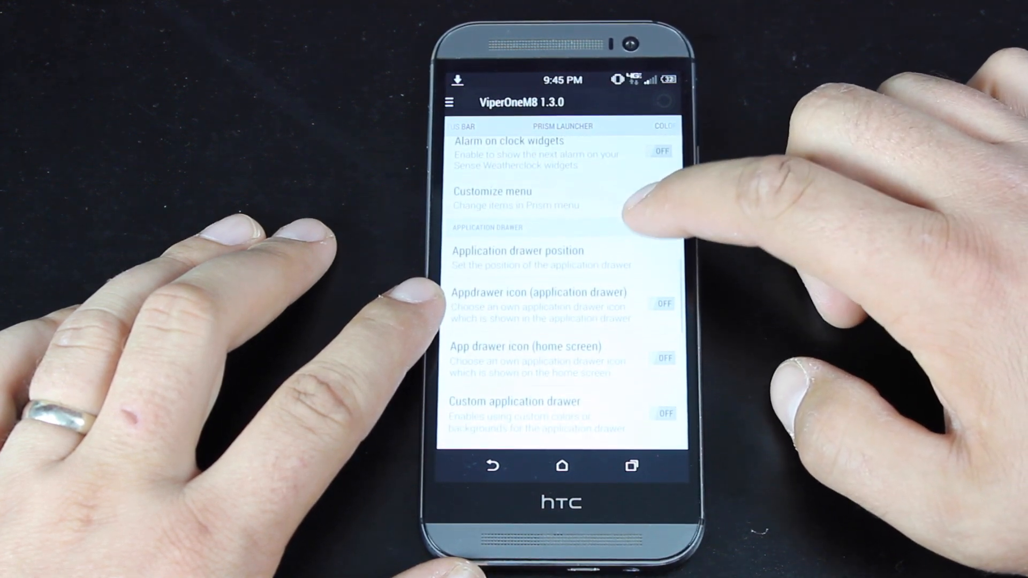
{"action": "scroll", "scroll_direction": "down", "scroll_amount": 3}
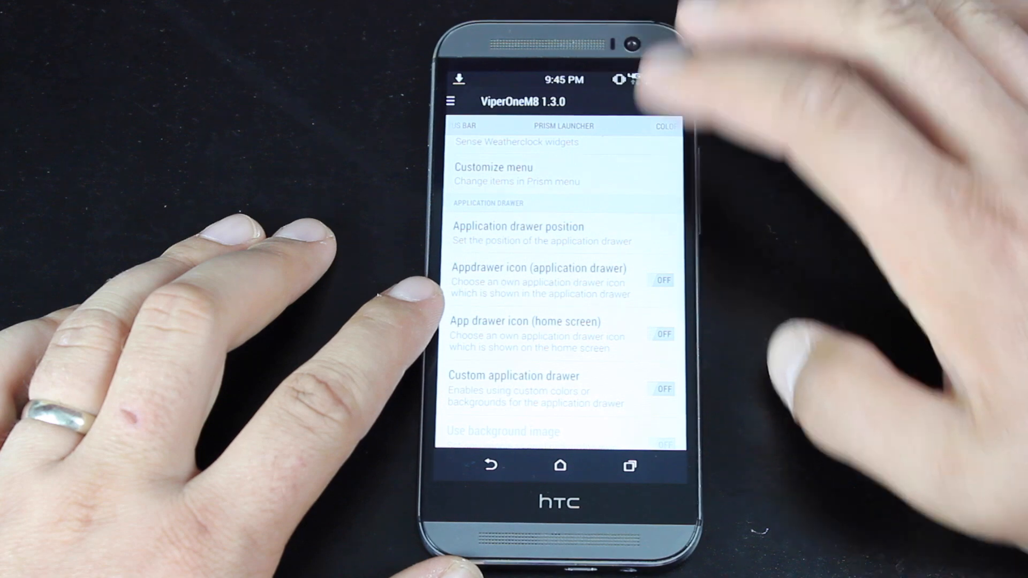
{"action": "scroll", "scroll_direction": "down", "scroll_amount": 3}
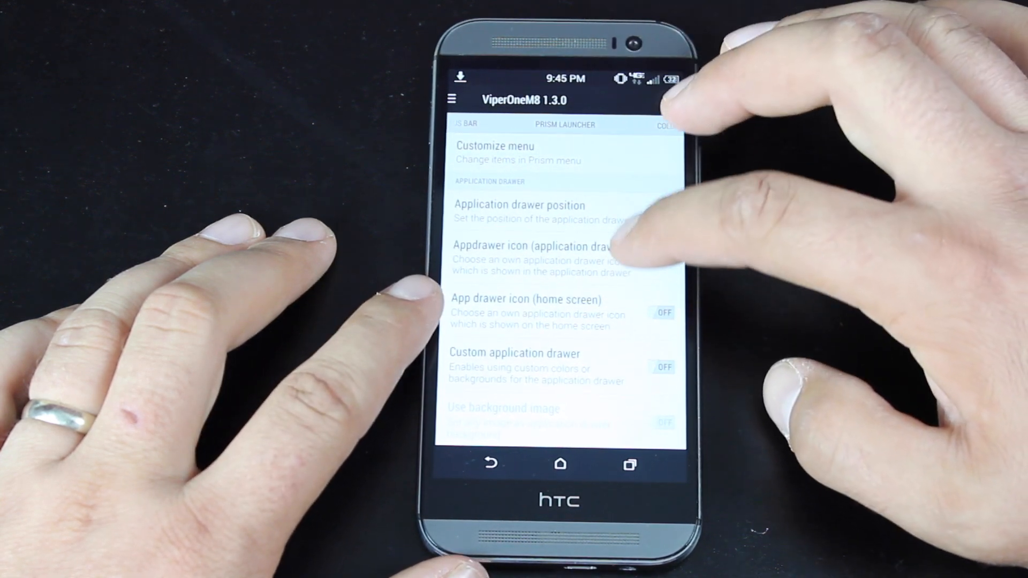
{"action": "scroll", "scroll_direction": "down", "scroll_amount": 3}
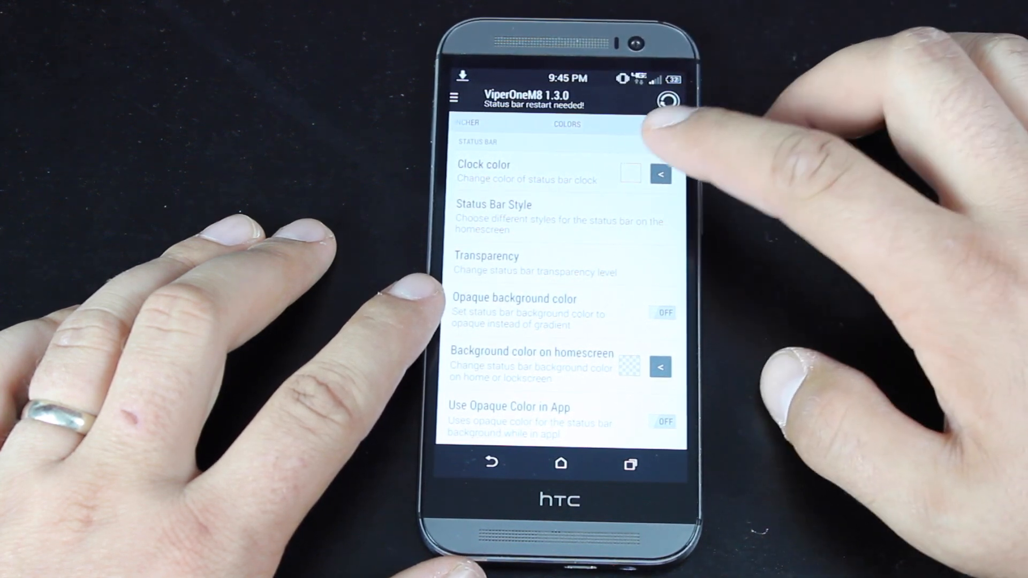
Make the status bar clock teal and review the transparency sliders, accepting with OK
{"action": "left_click", "coordinate": [661, 175]}
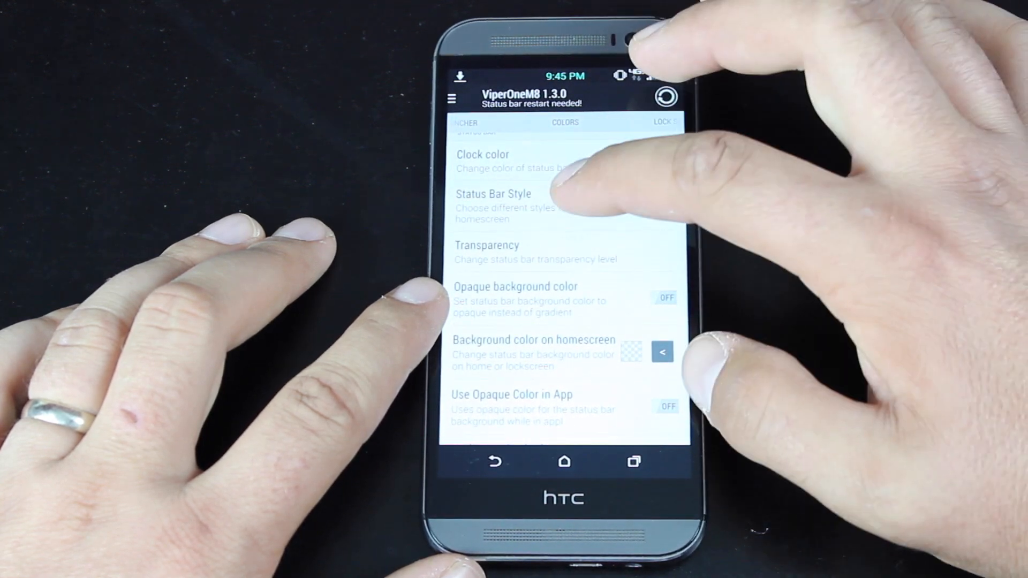
{"action": "left_click", "coordinate": [508, 199]}
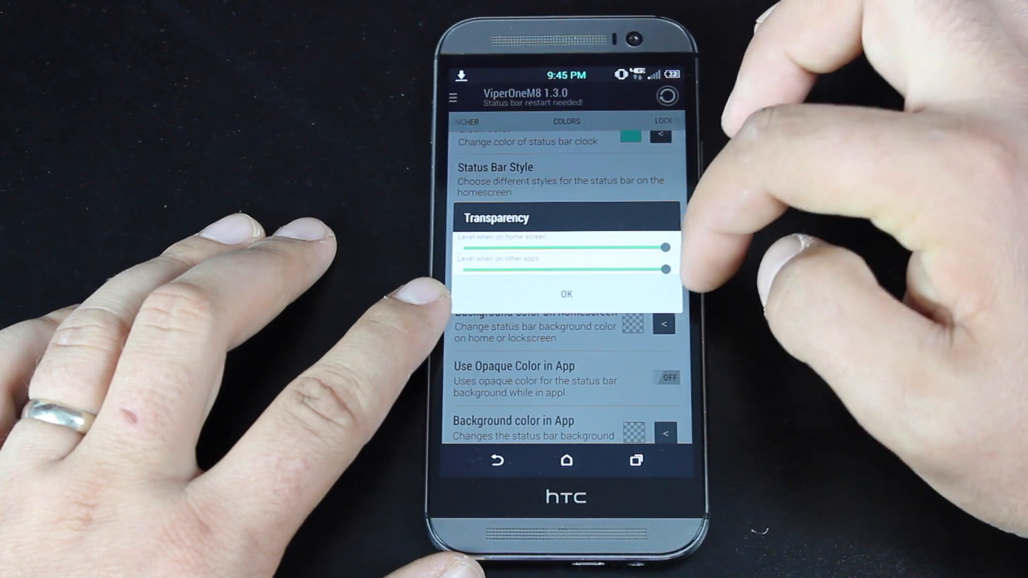
{"action": "left_click", "coordinate": [565, 294]}
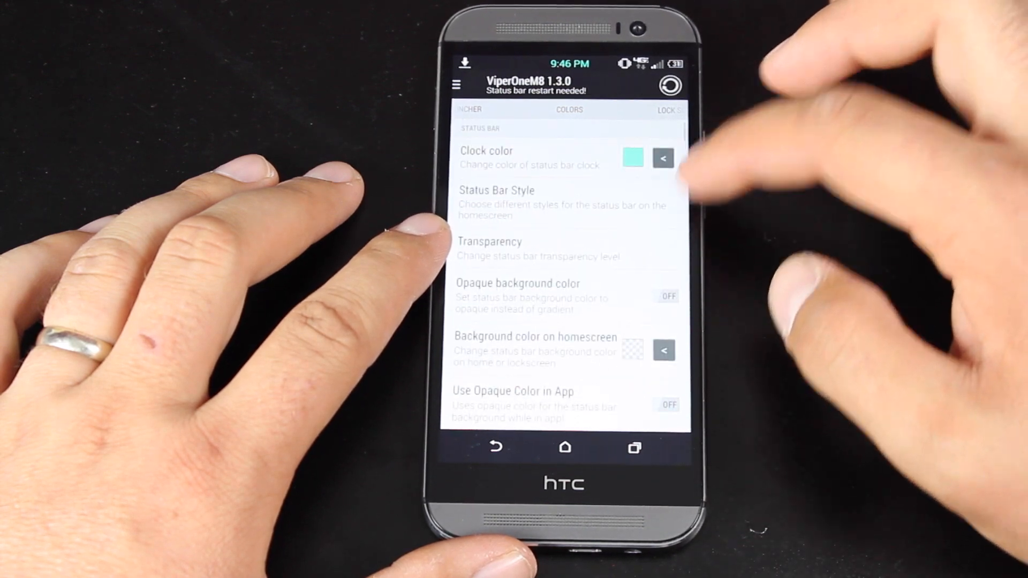
{"action": "left_click", "coordinate": [663, 157]}
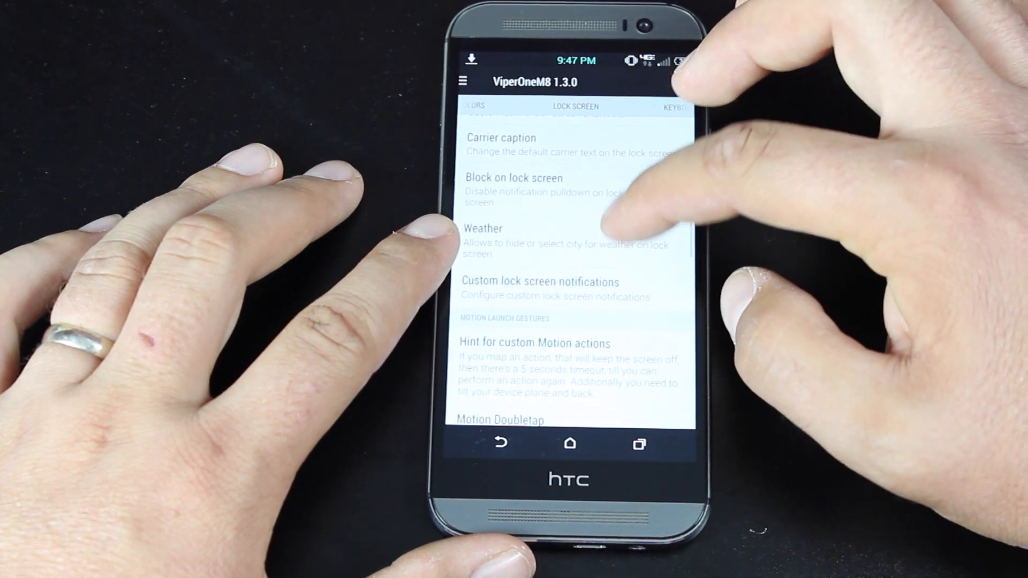
Browse the Lock Screen tab's Motion Launch Gestures and Flashlight settings
{"action": "scroll", "scroll_direction": "down", "scroll_amount": 3}
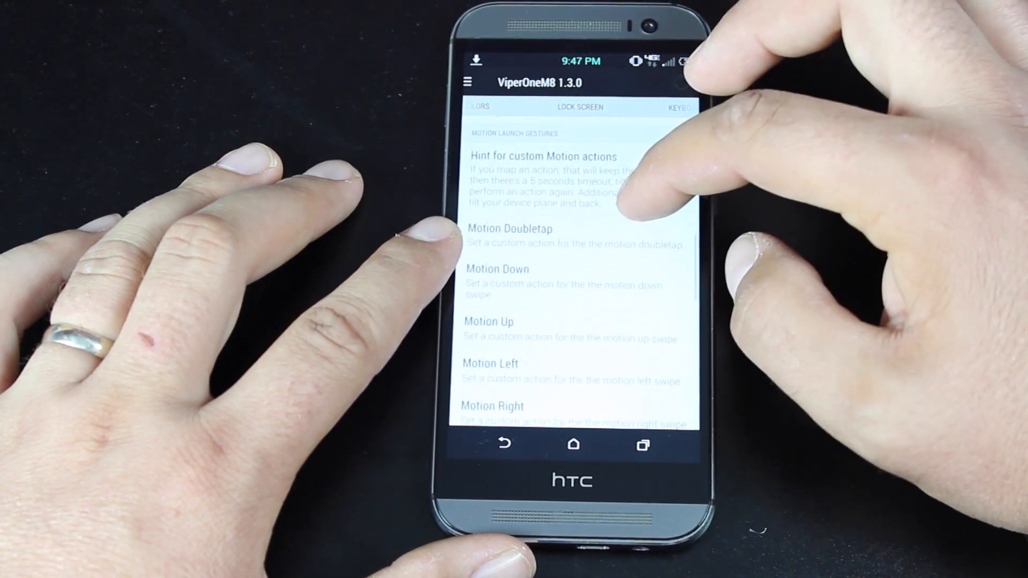
{"action": "left_click", "coordinate": [509, 229]}
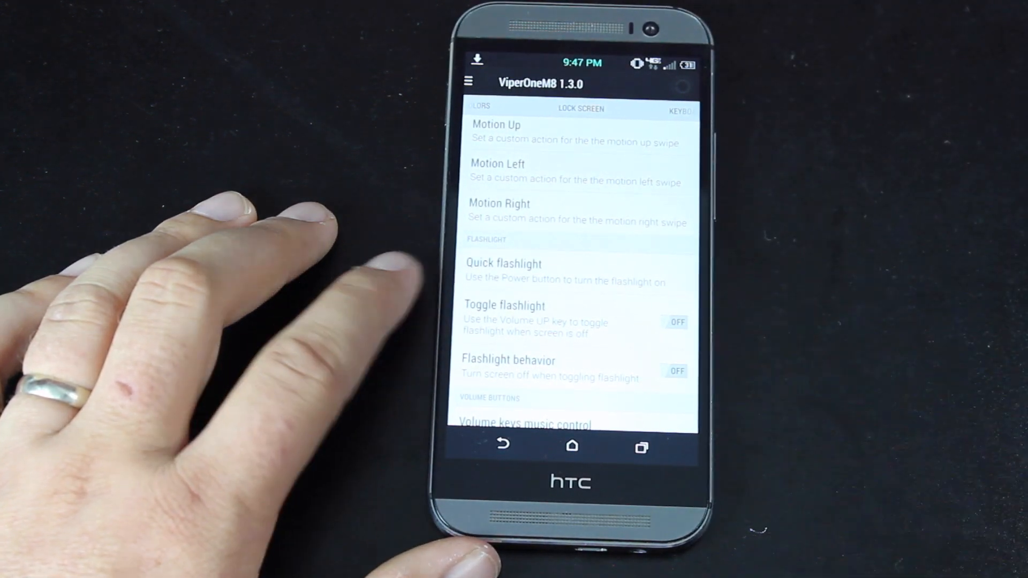
{"action": "scroll", "scroll_direction": "down", "scroll_amount": 3}
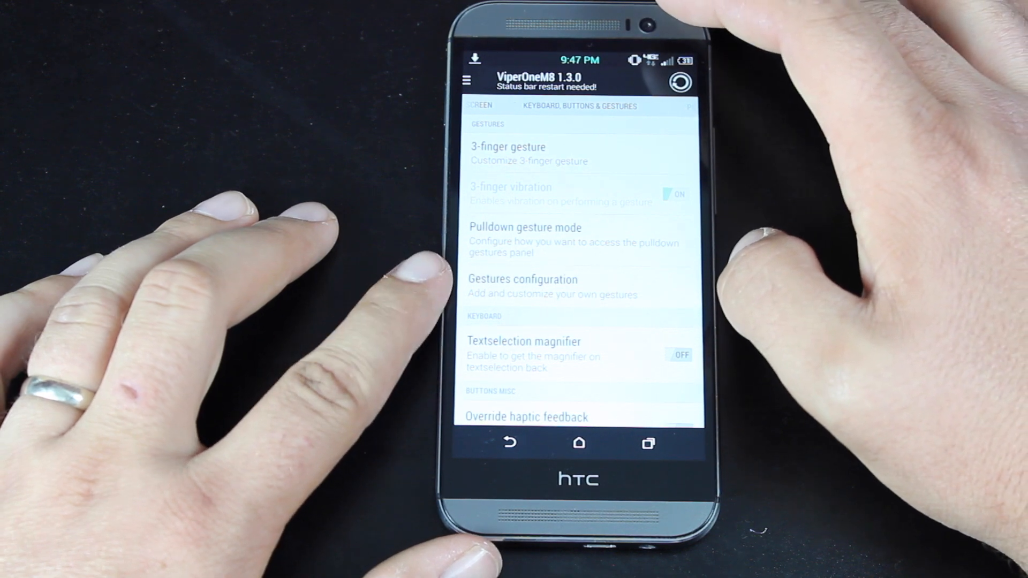
Scroll the Keyboard, Buttons & Gestures tab through gestures, long-press delays and double-press options
{"action": "scroll", "scroll_direction": "down", "scroll_amount": 3}
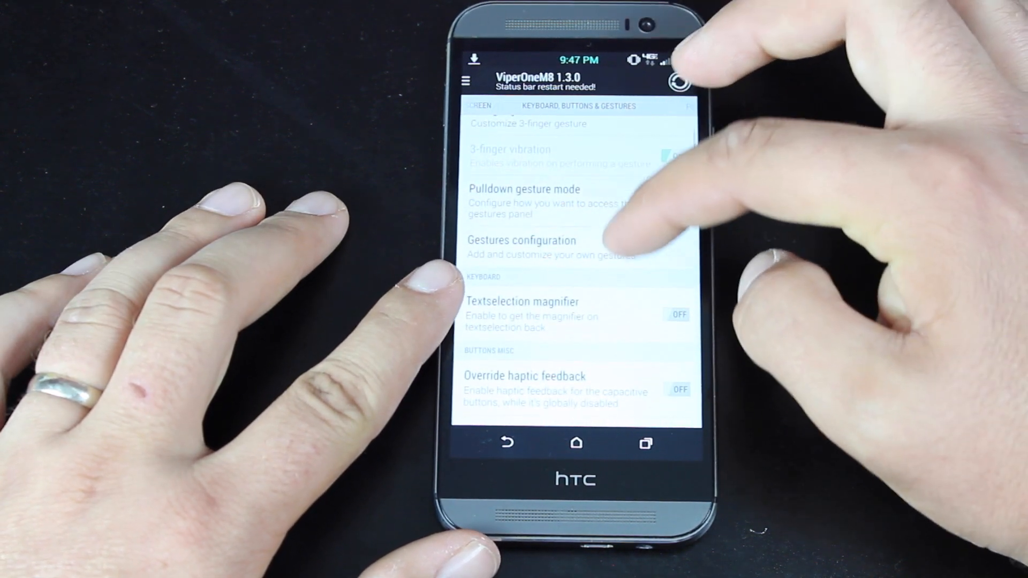
{"action": "scroll", "scroll_direction": "down", "scroll_amount": 3}
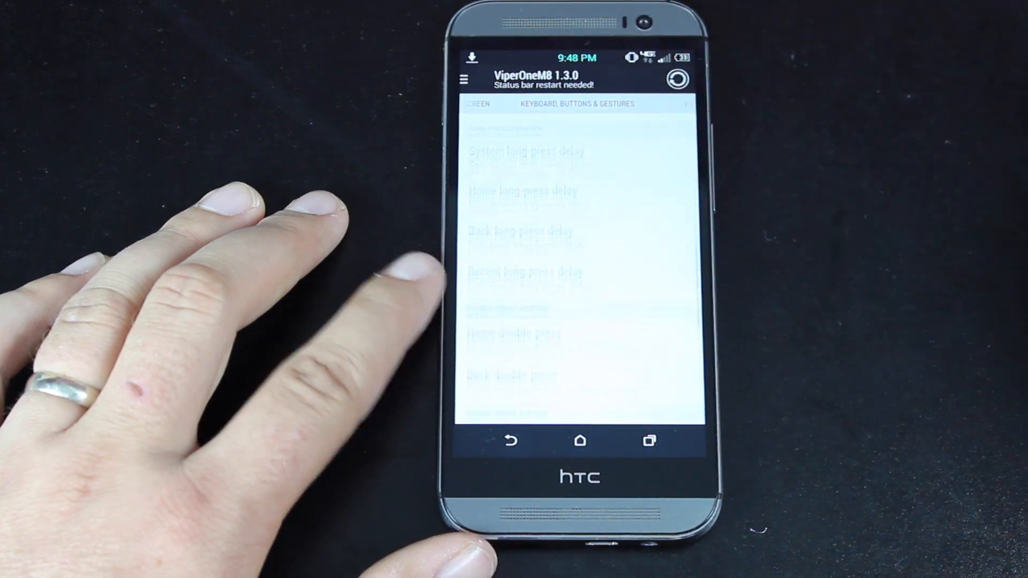
{"action": "scroll", "scroll_direction": "down", "scroll_amount": 3}
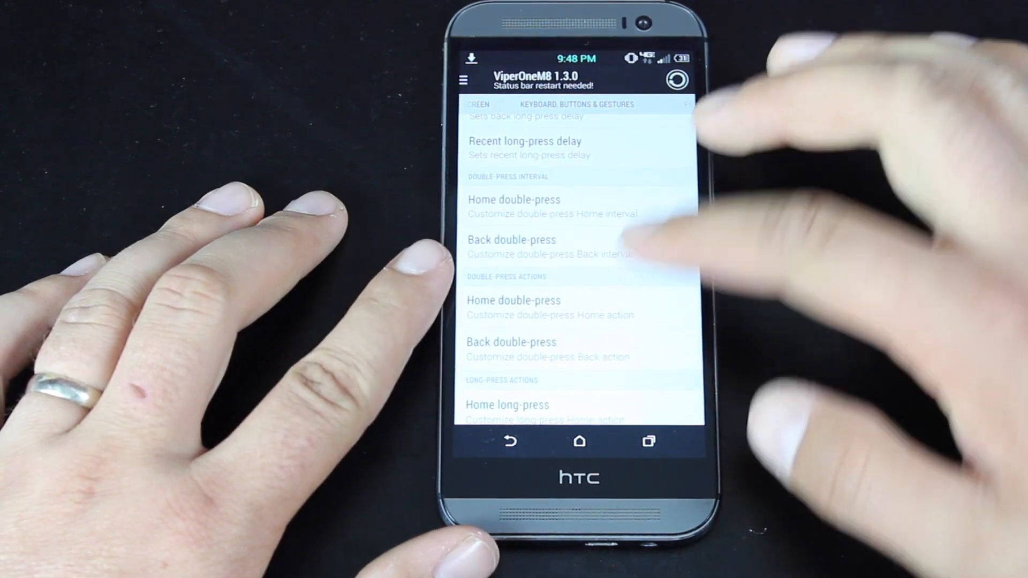
{"action": "scroll", "scroll_direction": "down", "scroll_amount": 3}
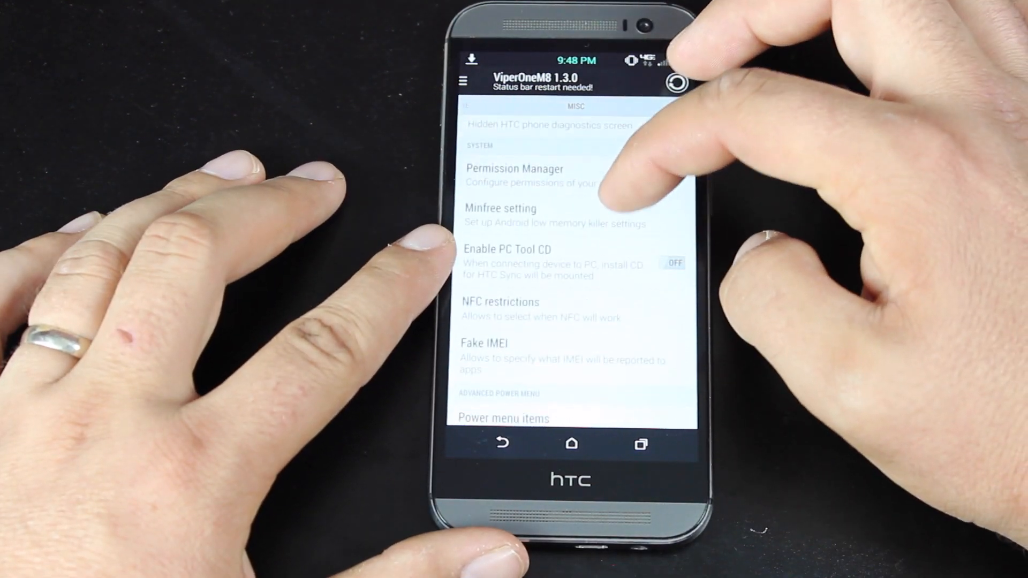
View the Misc tab's Reboot menu items and close the list with OK
{"action": "left_click", "coordinate": [502, 418]}
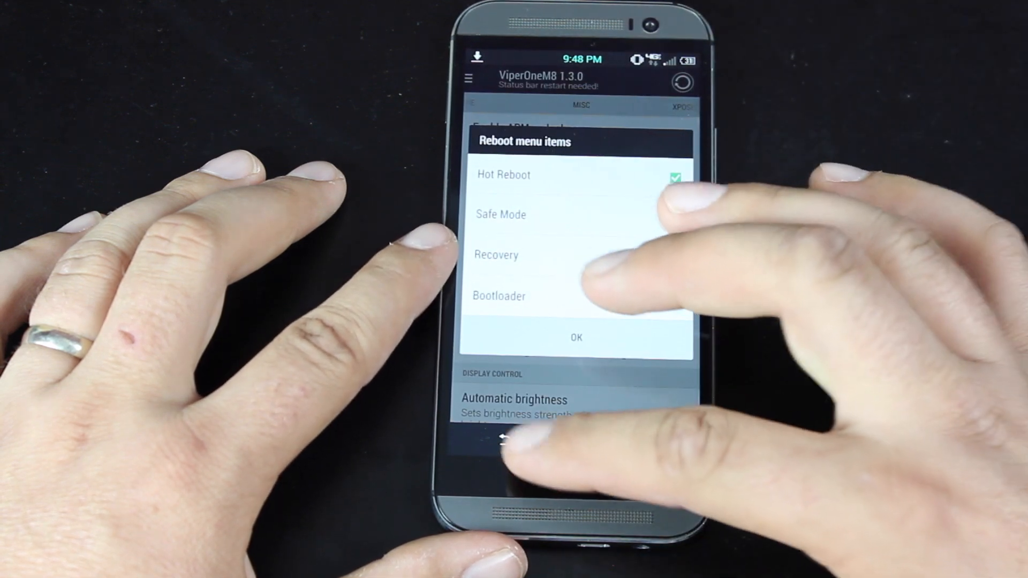
{"action": "left_click", "coordinate": [577, 337]}
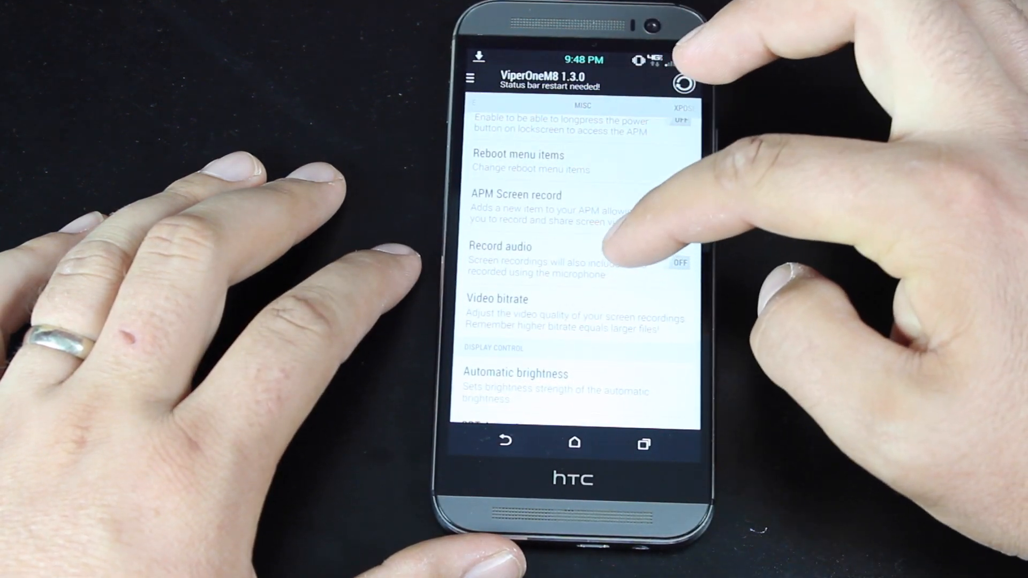
{"action": "scroll", "scroll_direction": "down", "scroll_amount": 3}
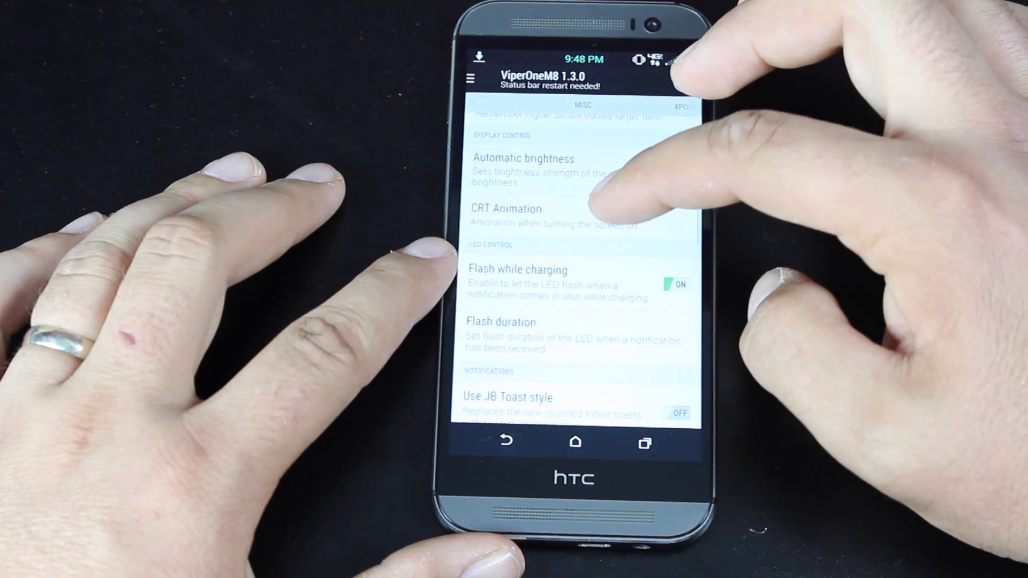
{"action": "left_click", "coordinate": [505, 209]}
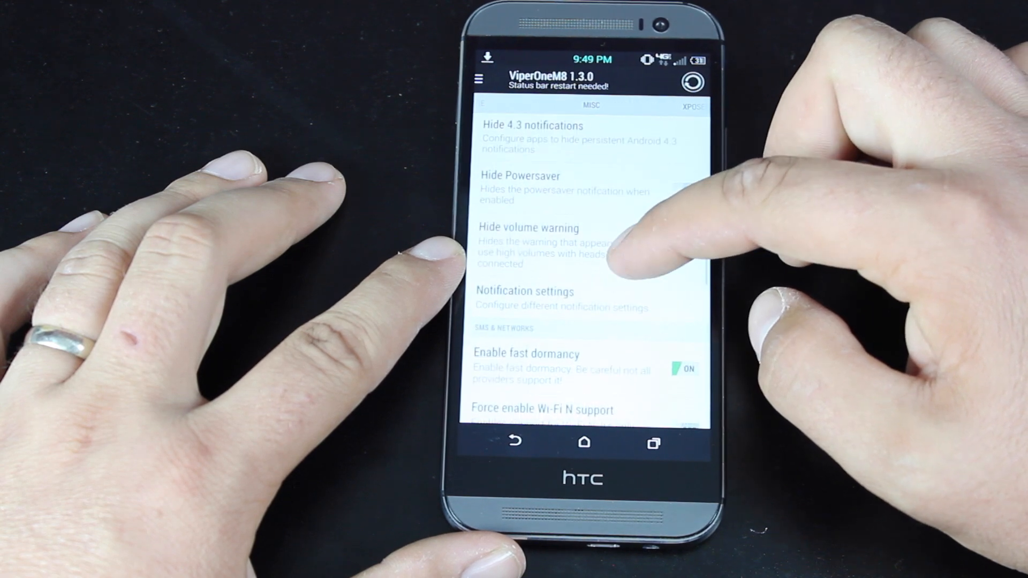
Switch Hide volume warning on
{"action": "scroll", "scroll_direction": "down", "scroll_amount": 3}
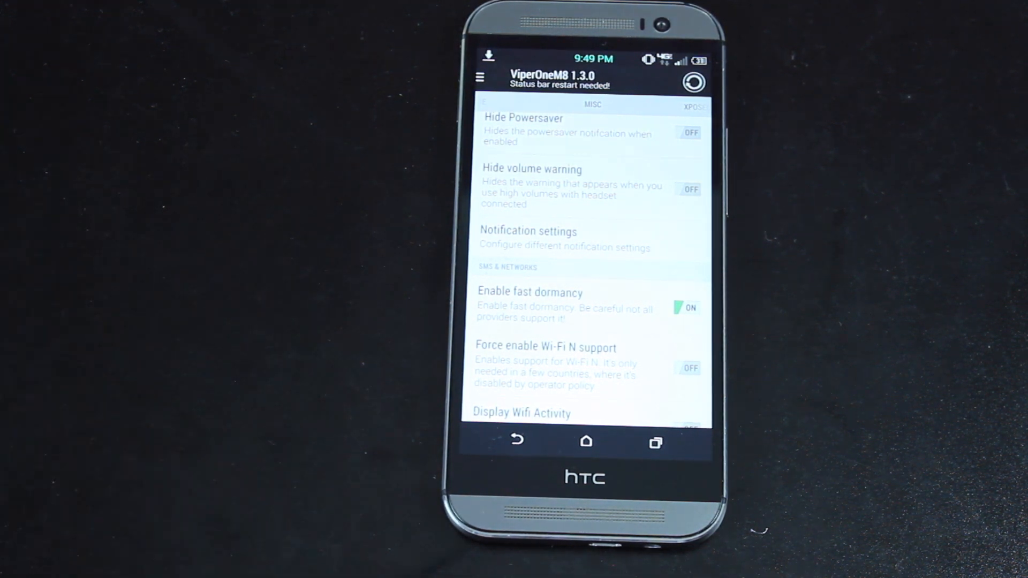
{"action": "mouse_move", "coordinate": [262, 230]}
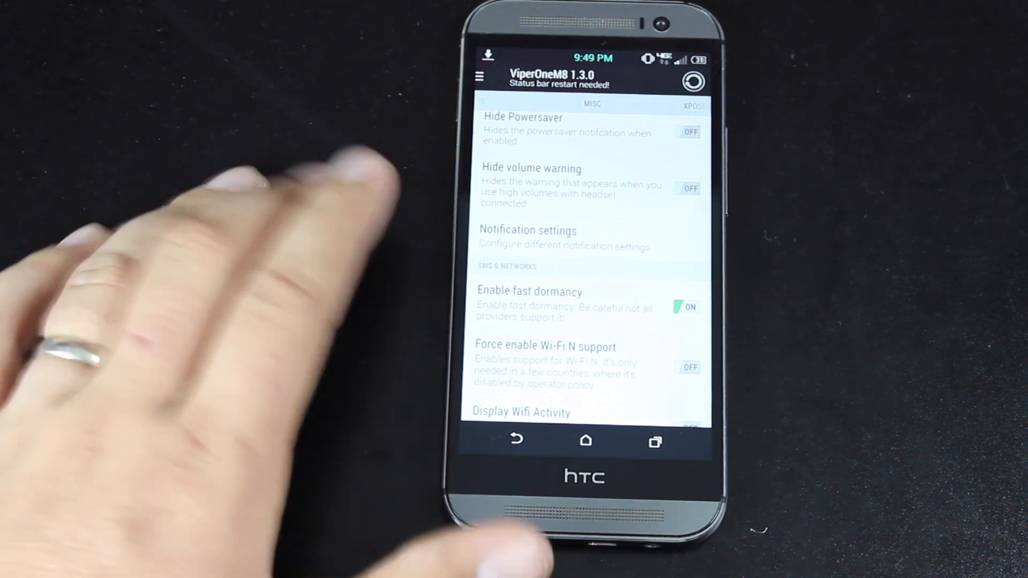
{"action": "left_click", "coordinate": [689, 189]}
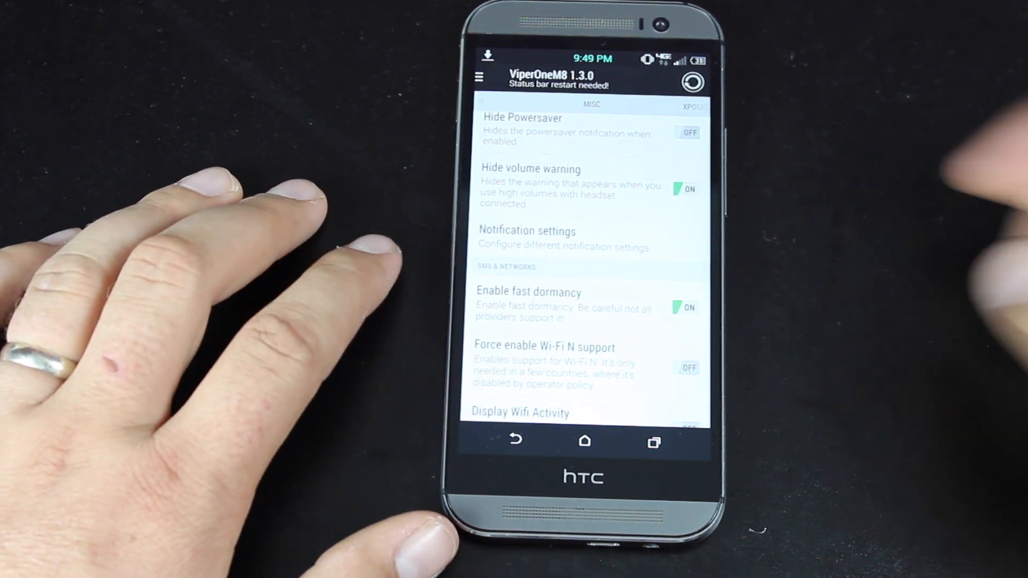
{"action": "scroll", "scroll_direction": "down", "scroll_amount": 3}
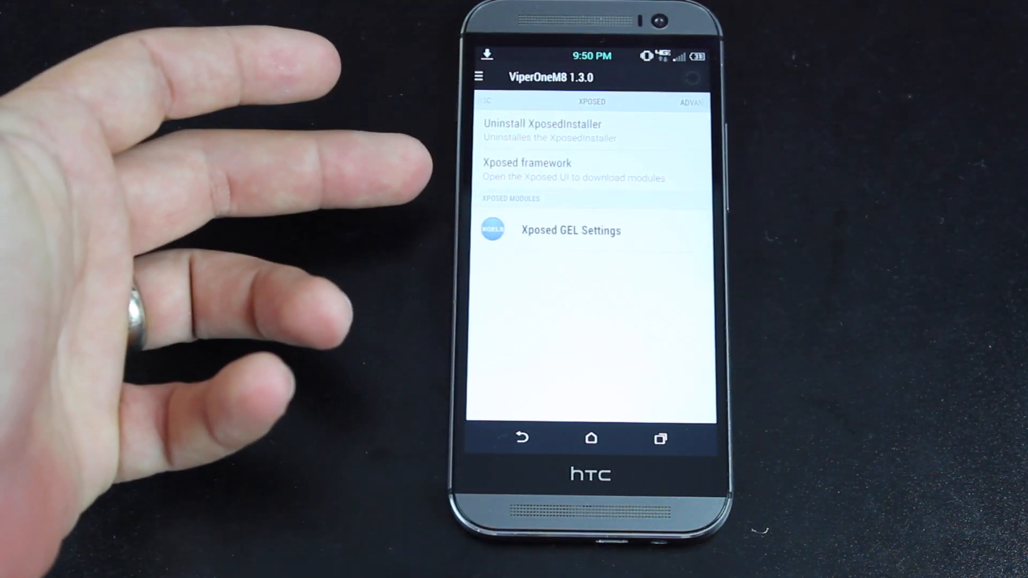
{"action": "mouse_move", "coordinate": [65, 459]}
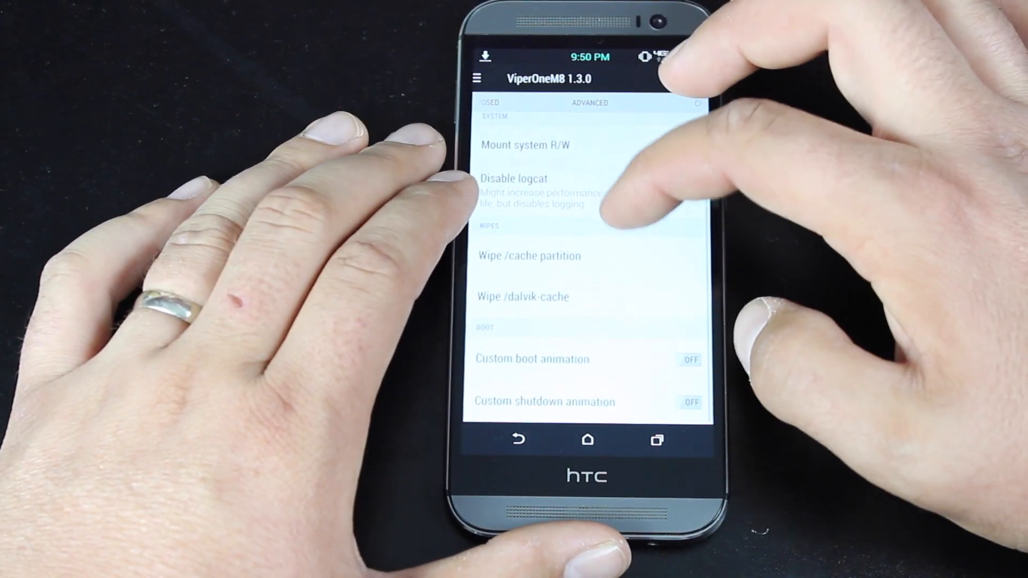
Move Venom Tweaks from the ADVANCED tab to the CPU tab
{"action": "left_click", "coordinate": [688, 145]}
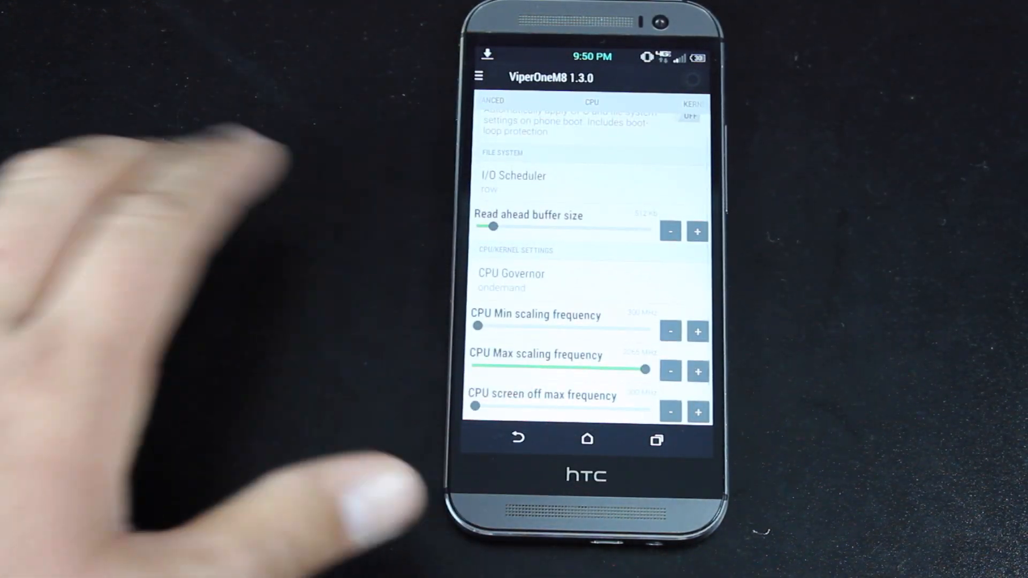
{"action": "left_click", "coordinate": [510, 274]}
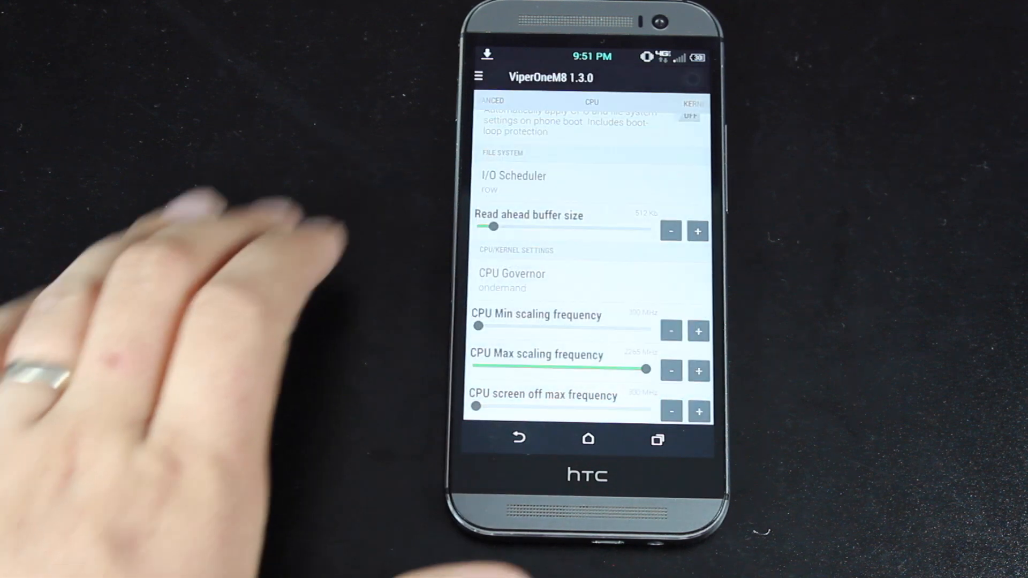
{"action": "left_click", "coordinate": [510, 273]}
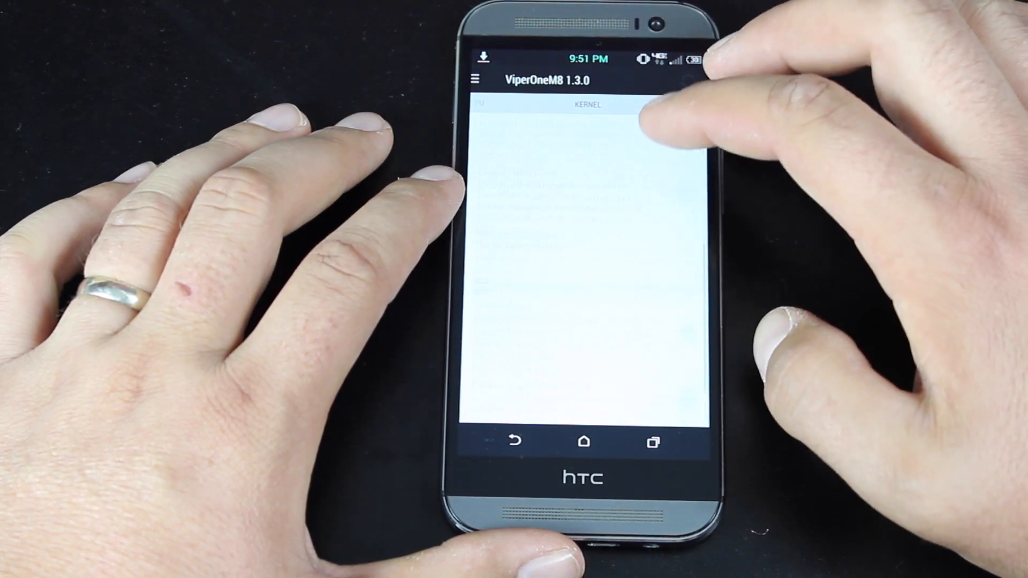
Scroll down through the kernel wake options on the KERNEL tab
{"action": "scroll", "scroll_direction": "down", "scroll_amount": 3}
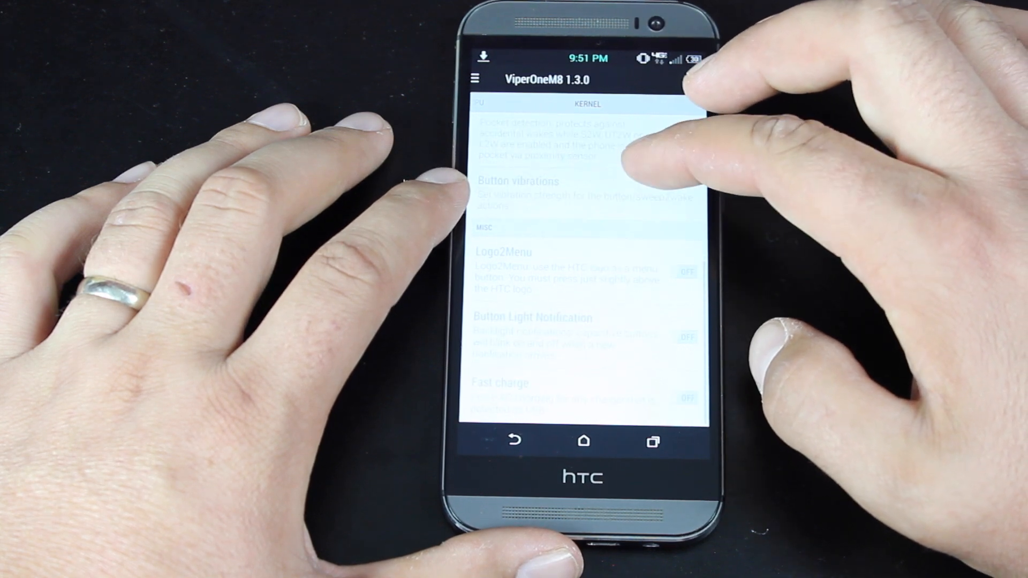
{"action": "scroll", "scroll_direction": "down", "scroll_amount": 3}
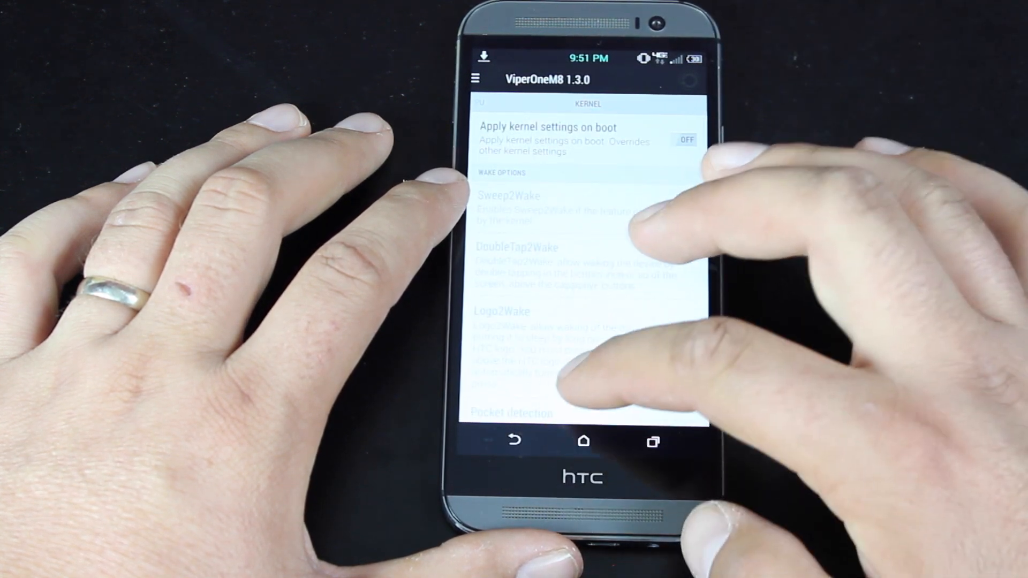
{"action": "scroll", "scroll_direction": "down", "scroll_amount": 3}
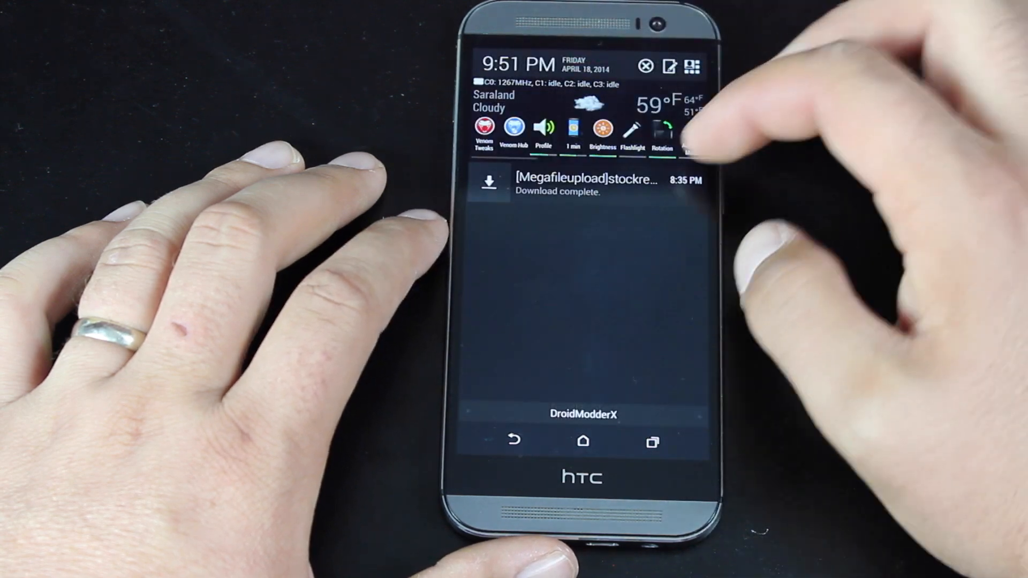
Open Venom HUB Addons, view ViperDark 1.2.3 details, then return and browse the addon categories
{"action": "left_click", "coordinate": [514, 126]}
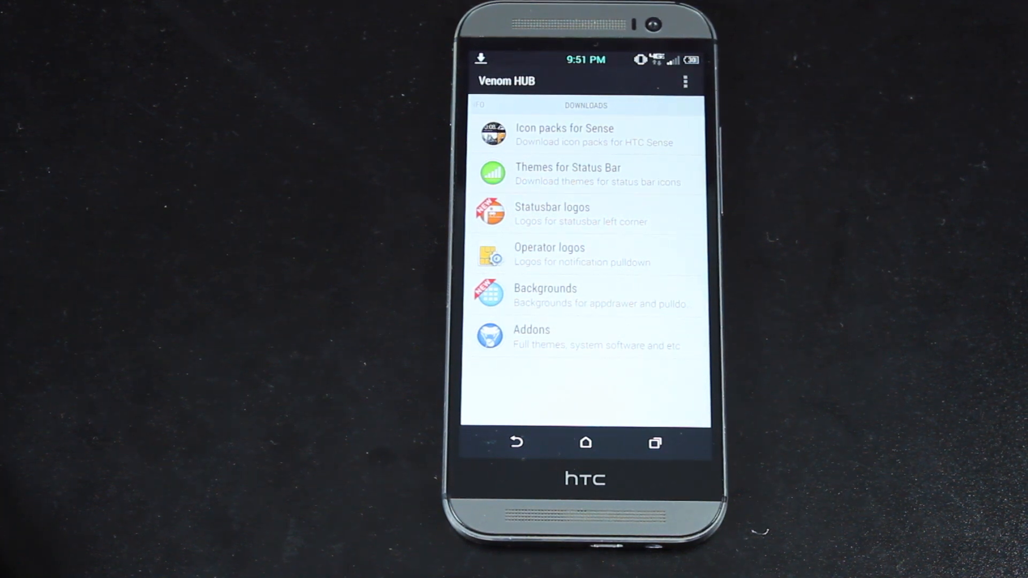
{"action": "left_click", "coordinate": [531, 336]}
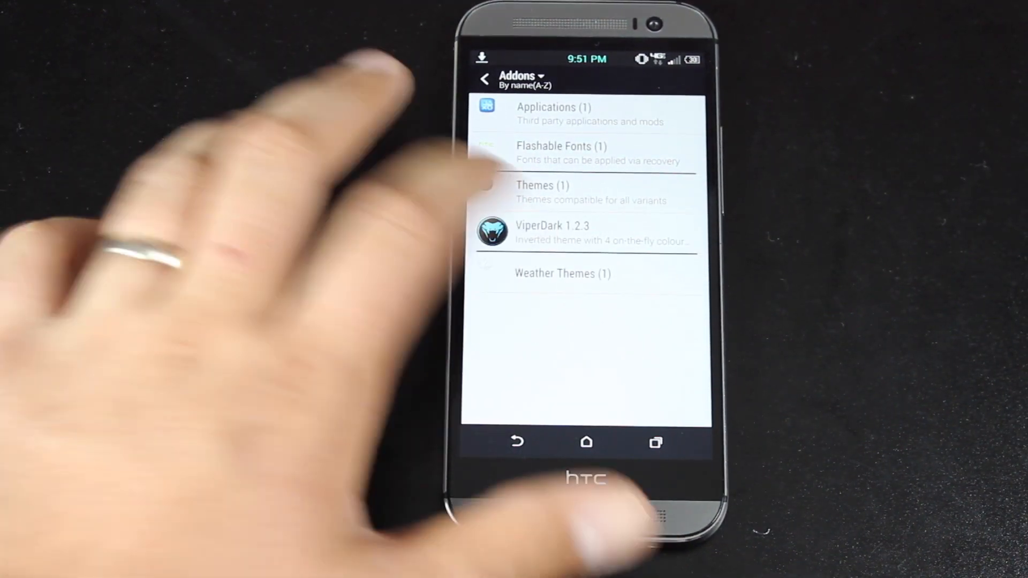
{"action": "left_click", "coordinate": [554, 230]}
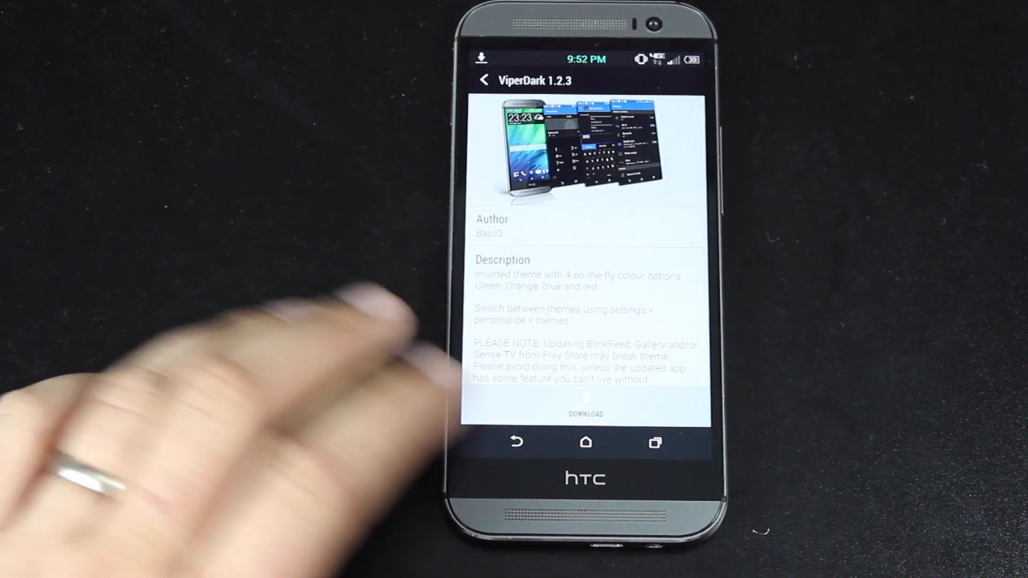
{"action": "left_click", "coordinate": [484, 79]}
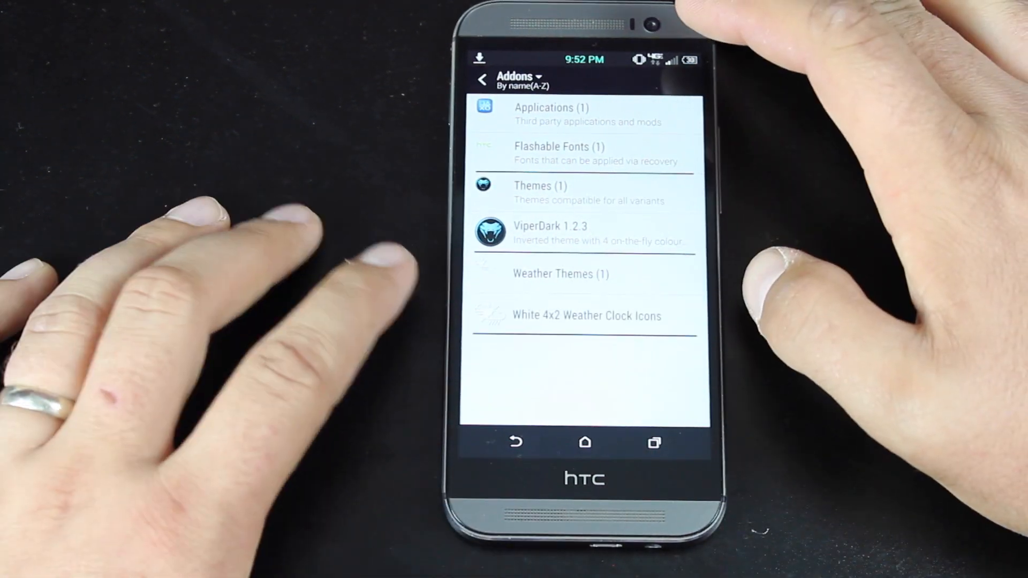
{"action": "scroll", "scroll_direction": "down", "scroll_amount": 3}
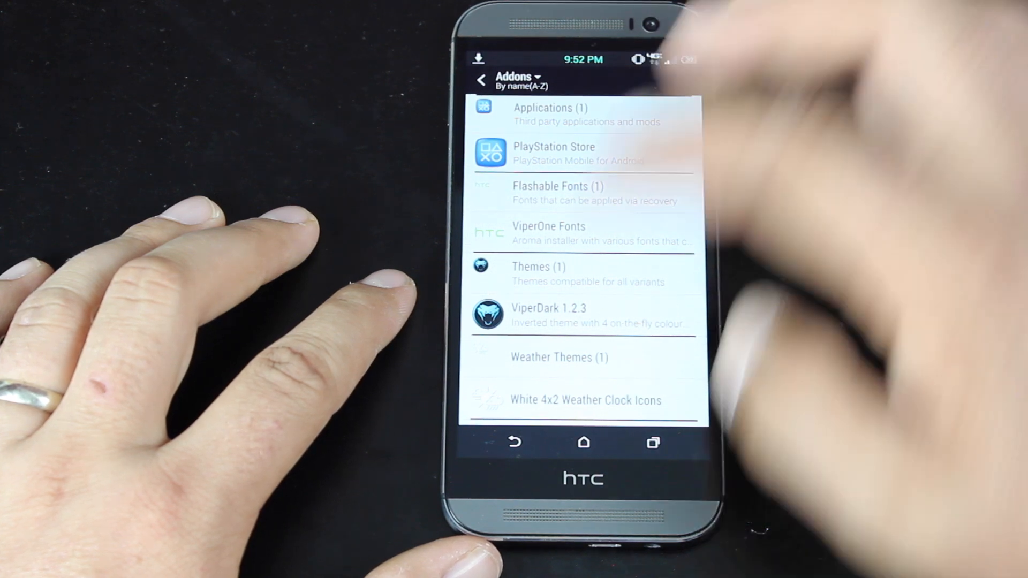
{"action": "left_click", "coordinate": [481, 79]}
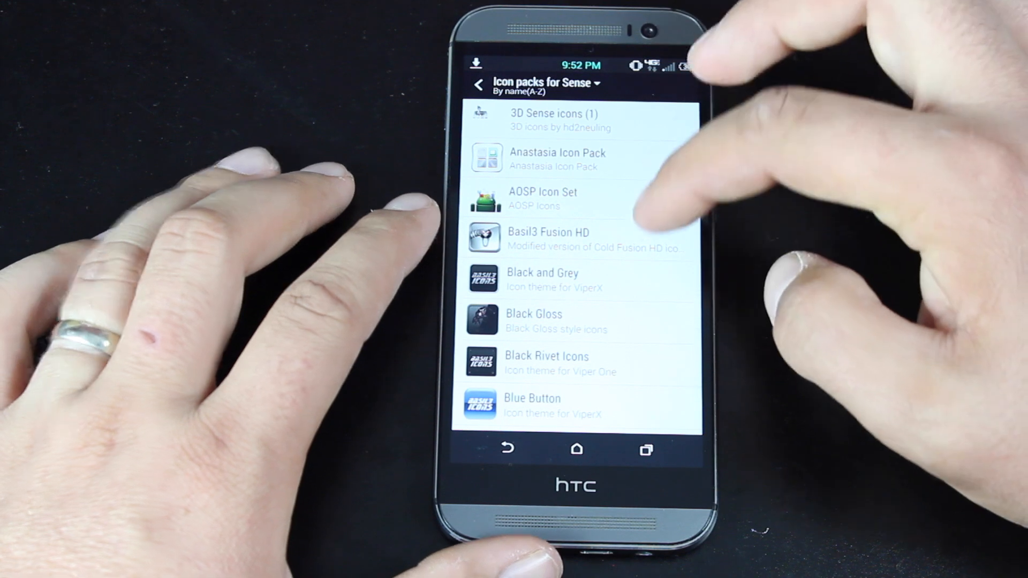
Scroll through the Icon packs for Sense list
{"action": "scroll", "scroll_direction": "down", "scroll_amount": 3}
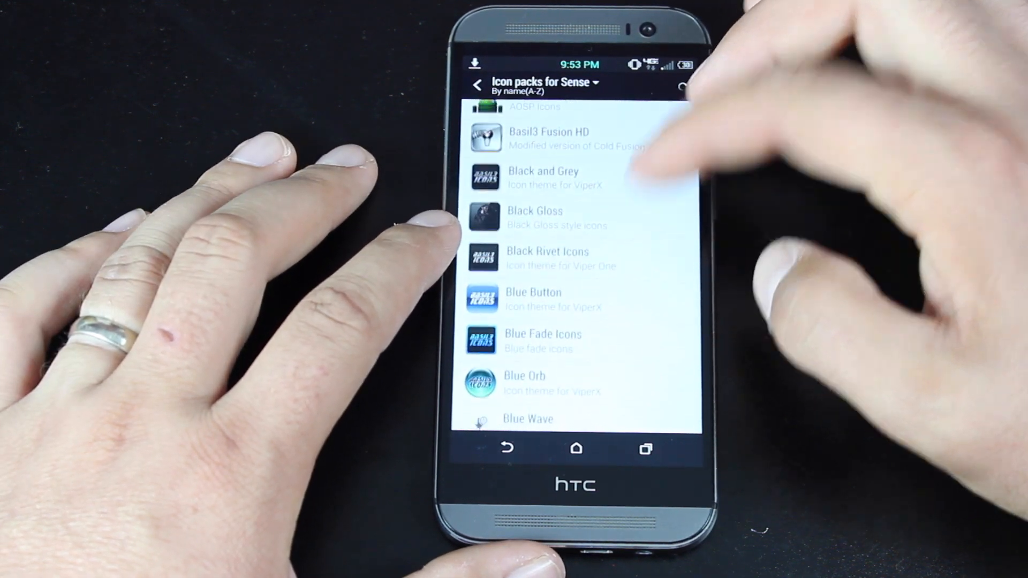
{"action": "scroll", "scroll_direction": "down", "scroll_amount": 3}
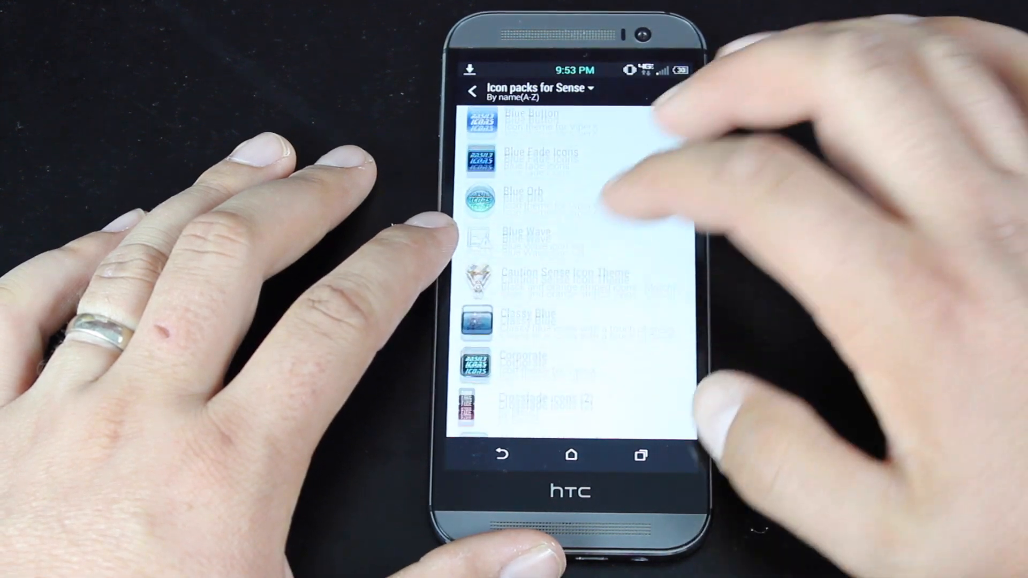
{"action": "scroll", "scroll_direction": "down", "scroll_amount": 3}
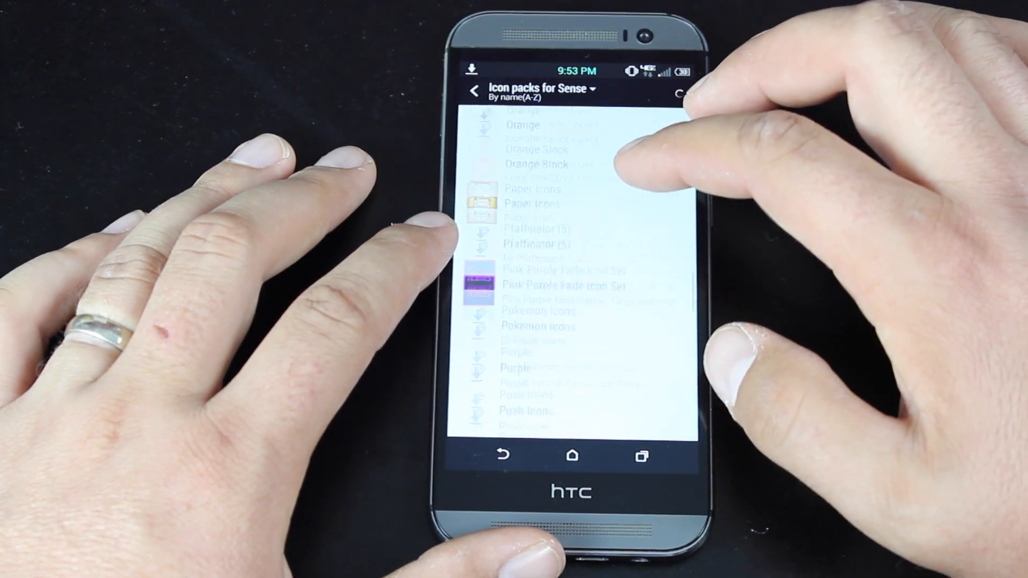
{"action": "scroll", "scroll_direction": "down", "scroll_amount": 3}
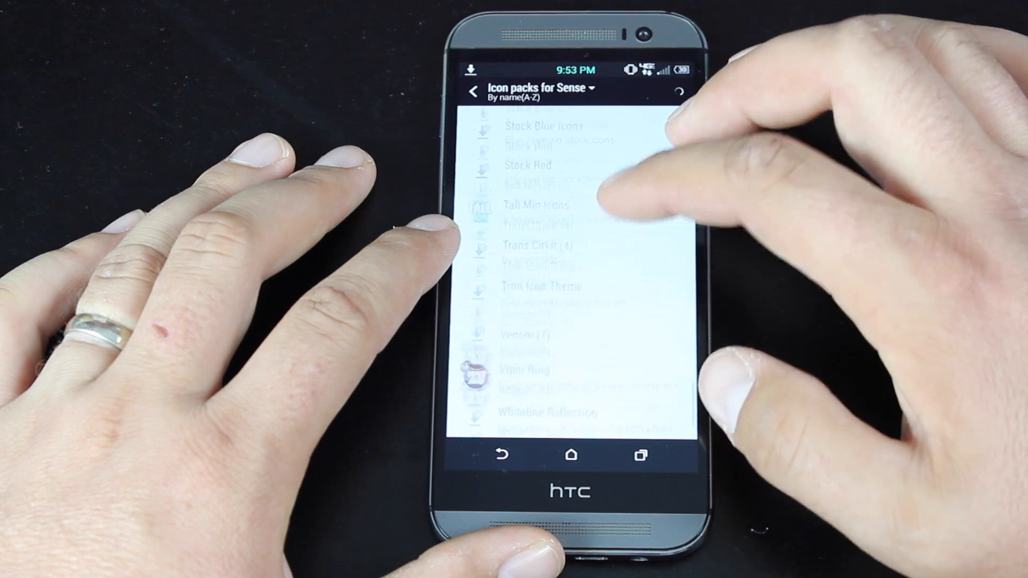
{"action": "scroll", "scroll_direction": "down", "scroll_amount": 3}
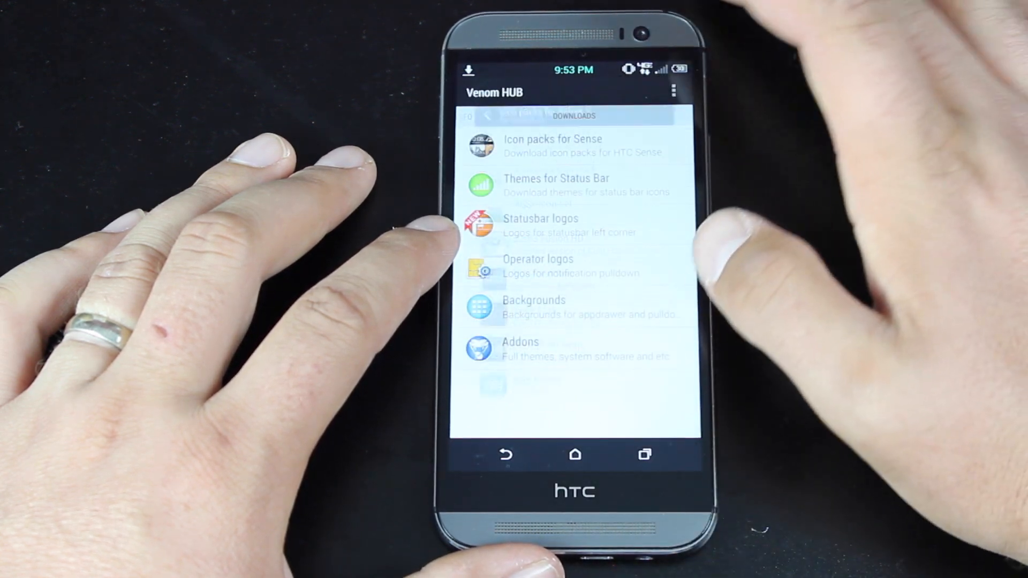
Scroll through Themes for Status Bar, then go back and open Statusbar logos
{"action": "left_click", "coordinate": [557, 184]}
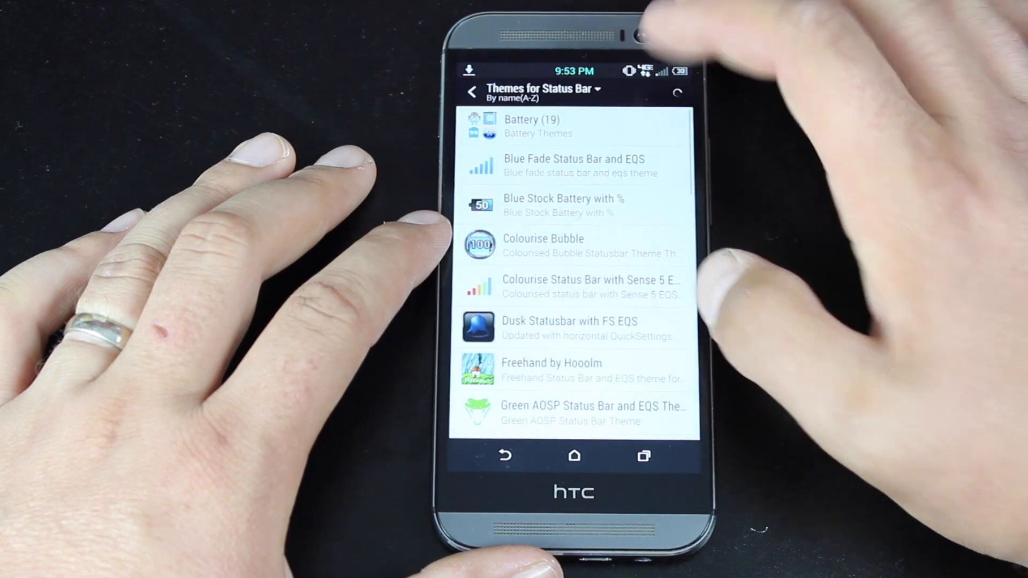
{"action": "scroll", "scroll_direction": "down", "scroll_amount": 3}
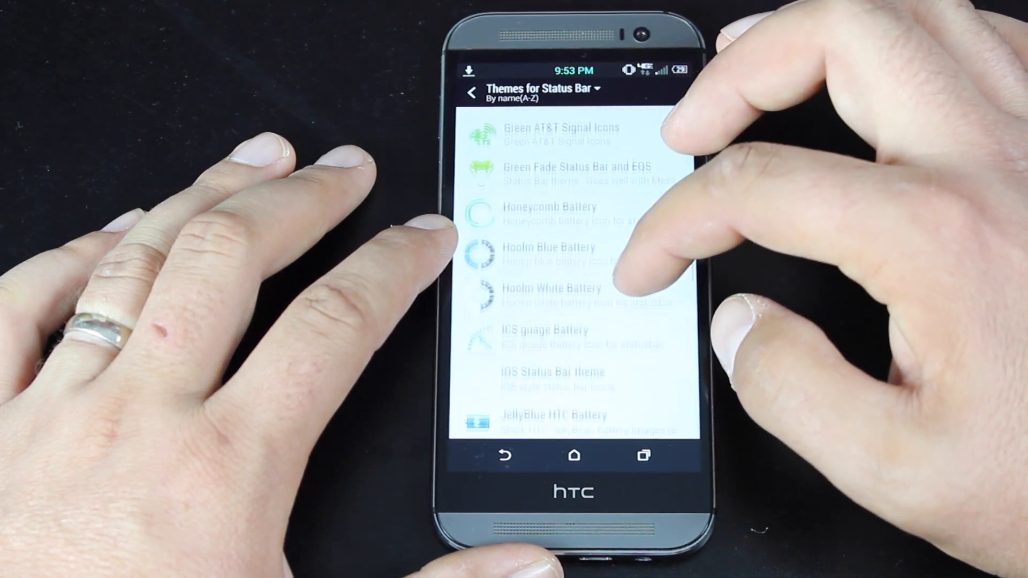
{"action": "scroll", "scroll_direction": "down", "scroll_amount": 3}
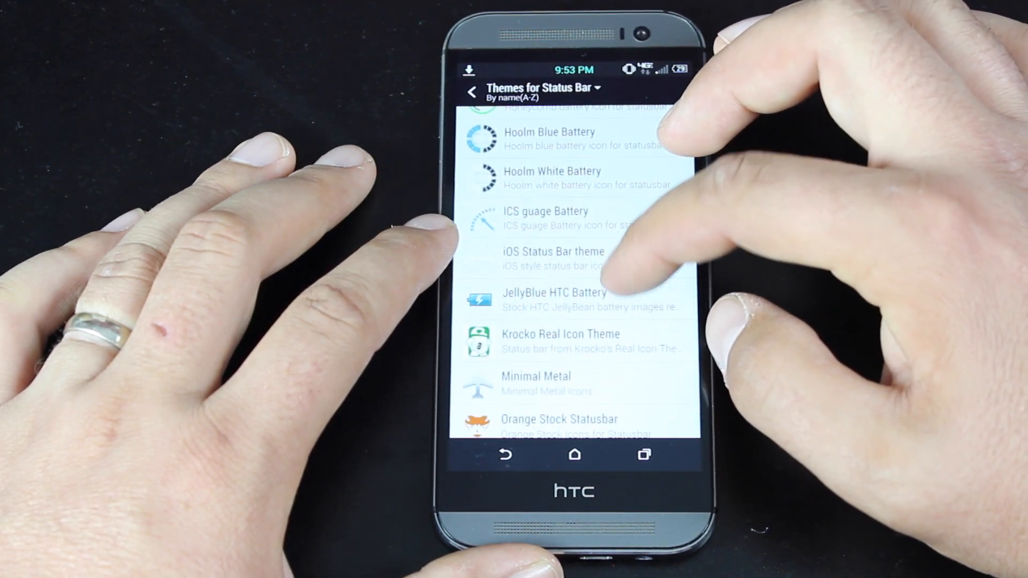
{"action": "scroll", "scroll_direction": "down", "scroll_amount": 3}
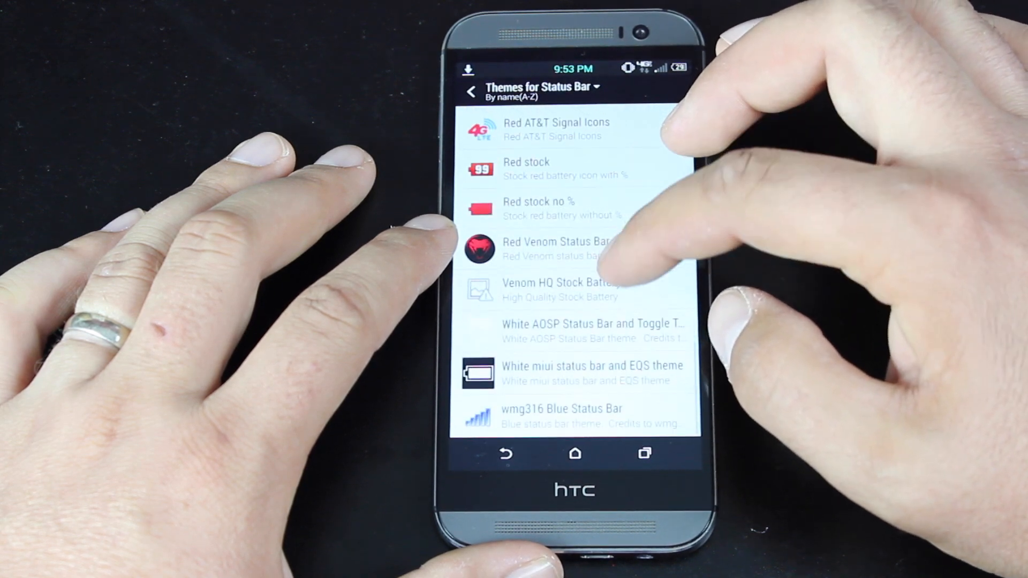
{"action": "left_click", "coordinate": [471, 91]}
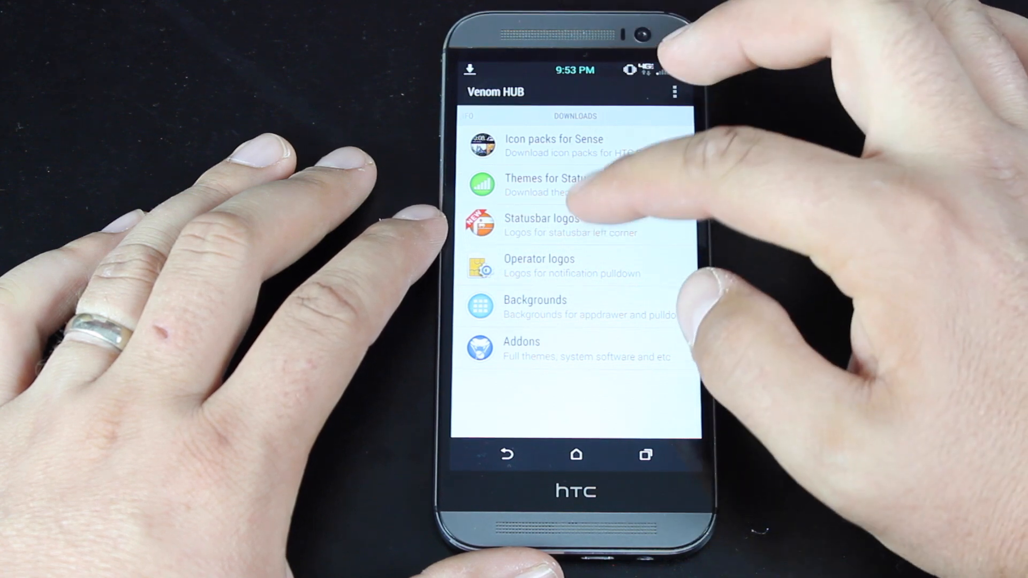
{"action": "left_click", "coordinate": [552, 225]}
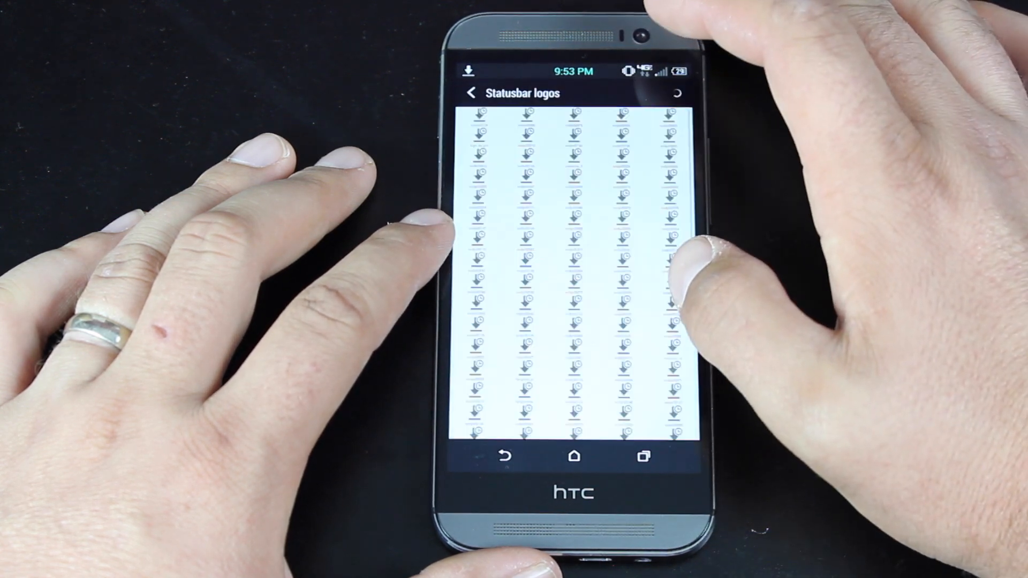